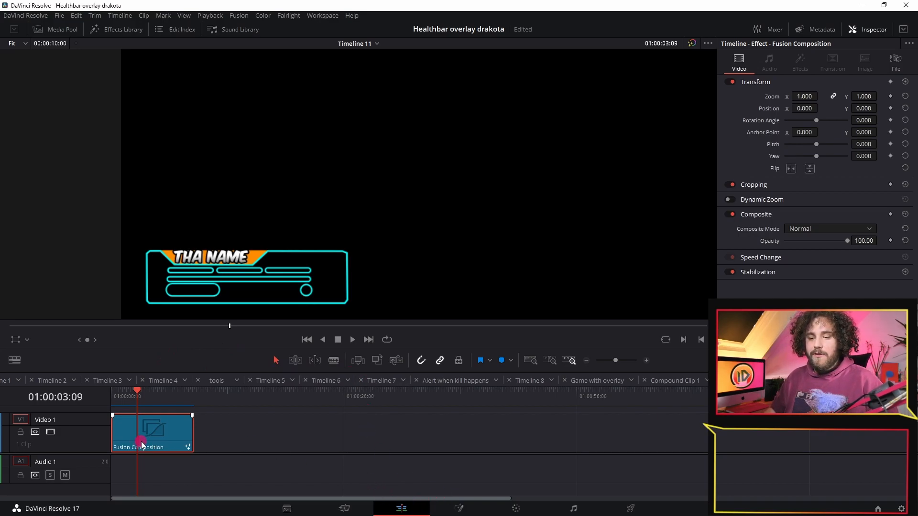
mouse_move(208, 410)
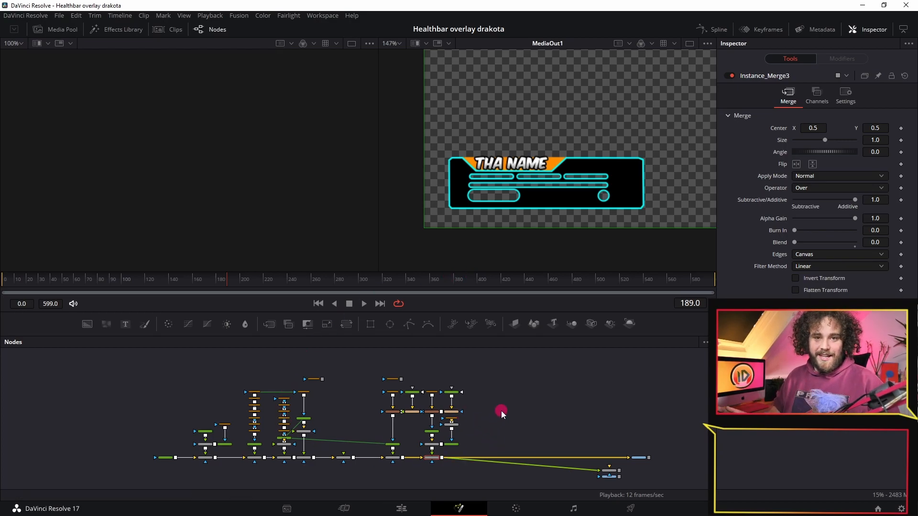
mouse_move(315, 378)
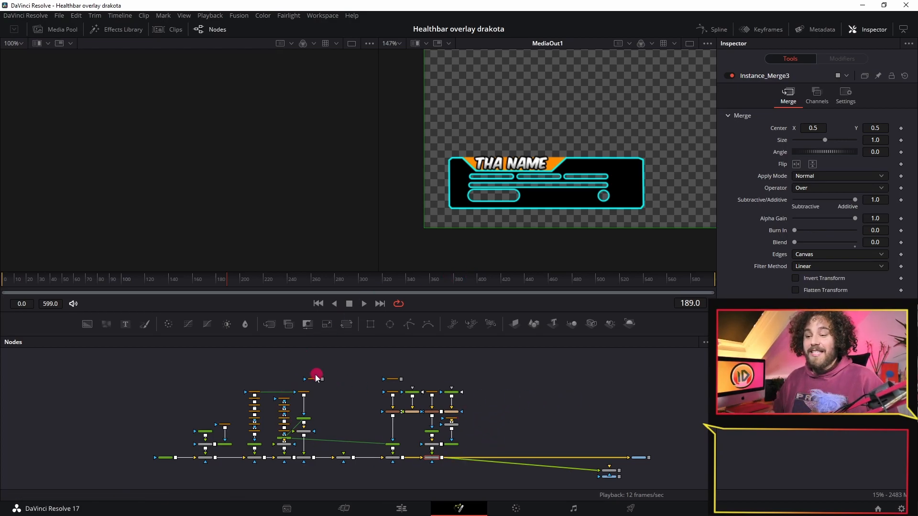
mouse_move(219, 383)
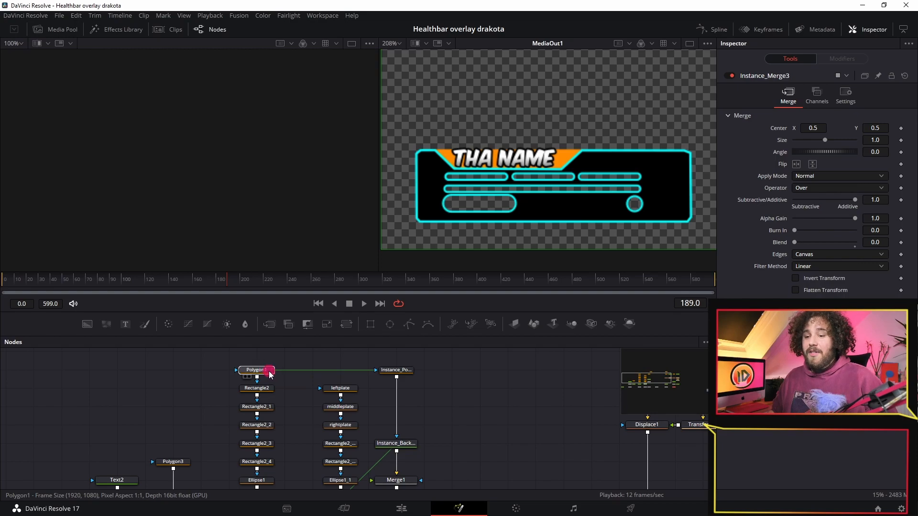
click(256, 370)
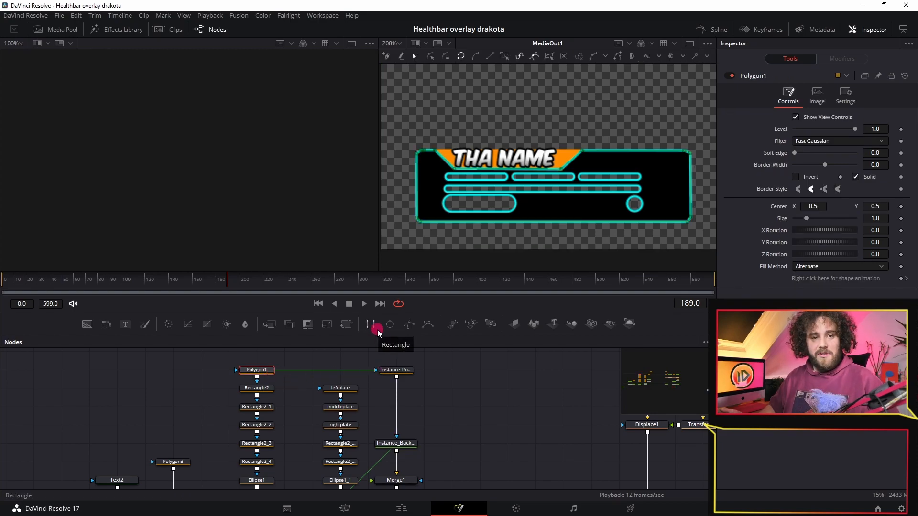
click(373, 324)
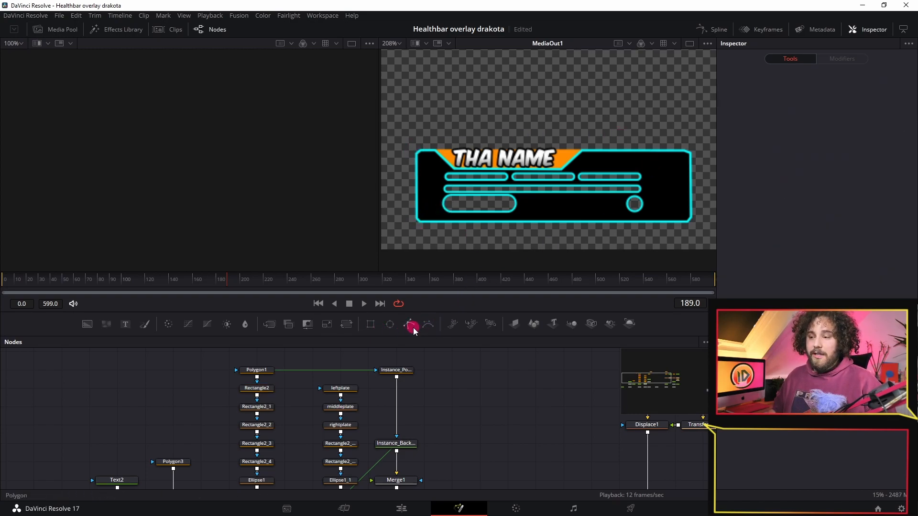
click(256, 370)
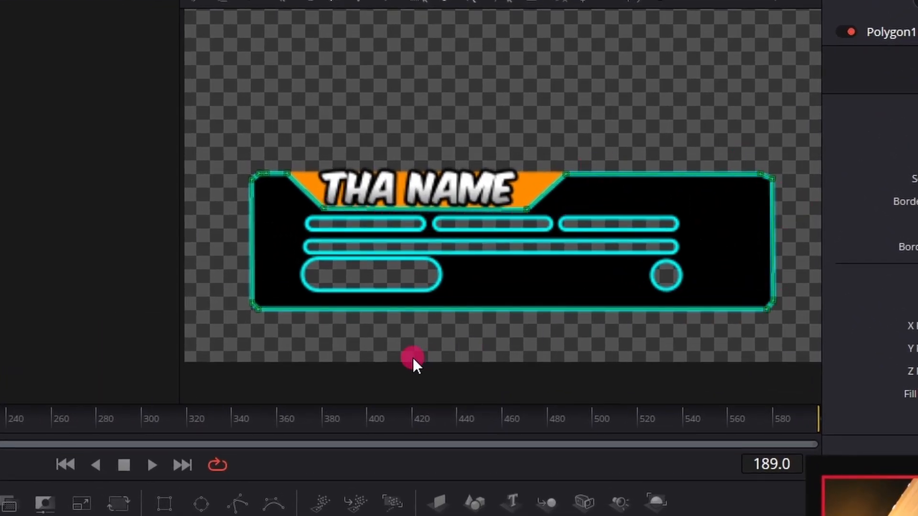
mouse_move(580, 325)
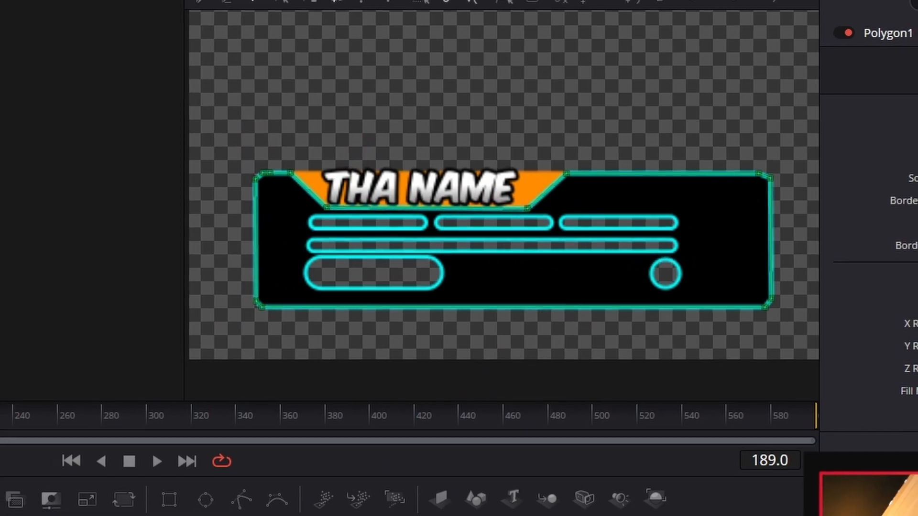
click(169, 506)
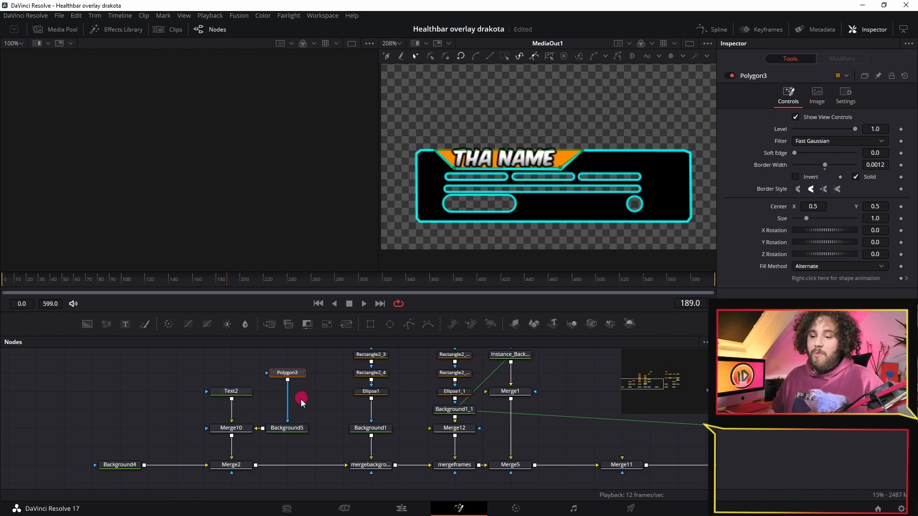
click(230, 392)
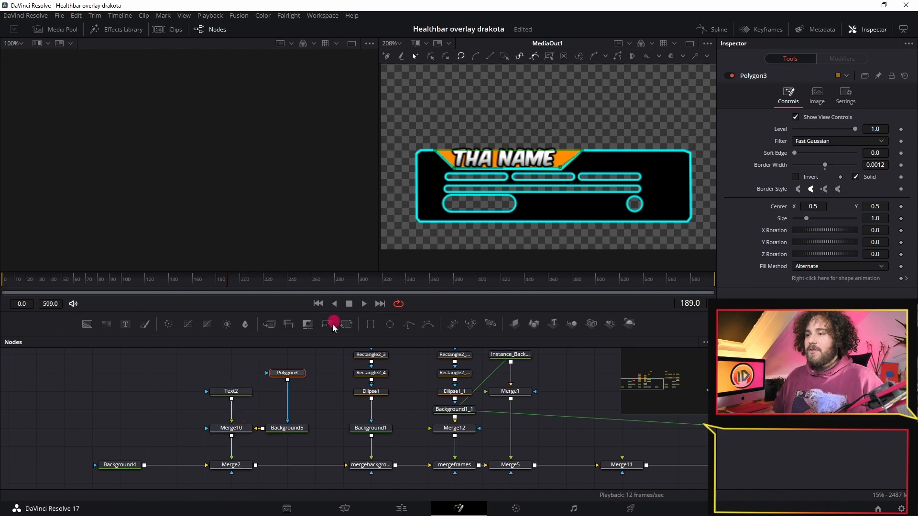
click(231, 465)
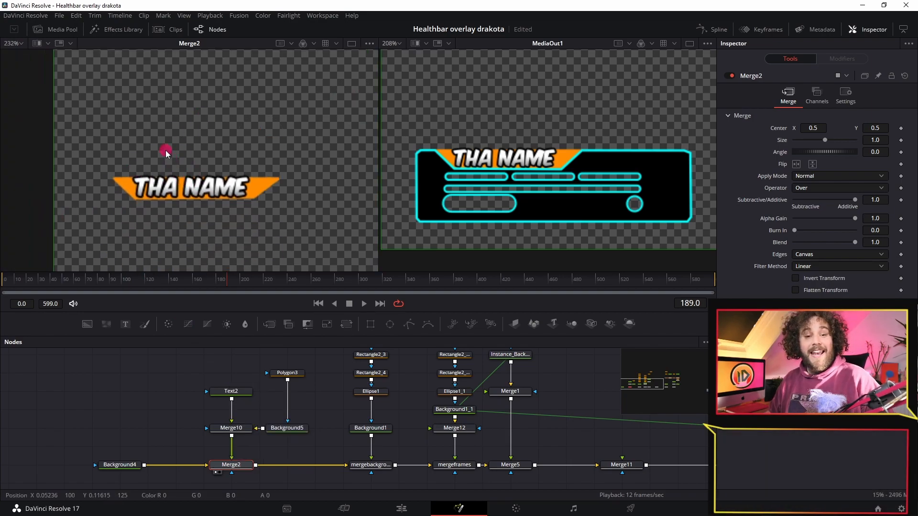
mouse_move(183, 370)
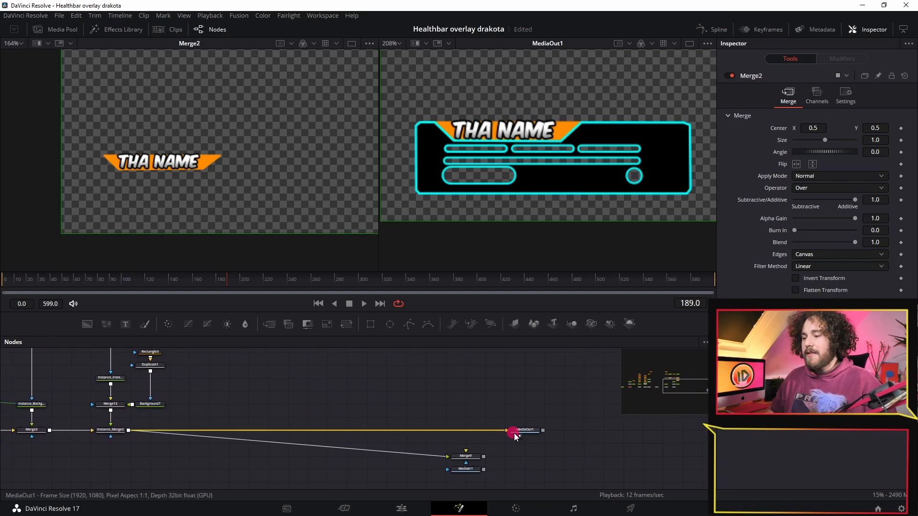
Show MediaOut1 in the left viewer and select the Instance_Polygon1 node.
click(525, 430)
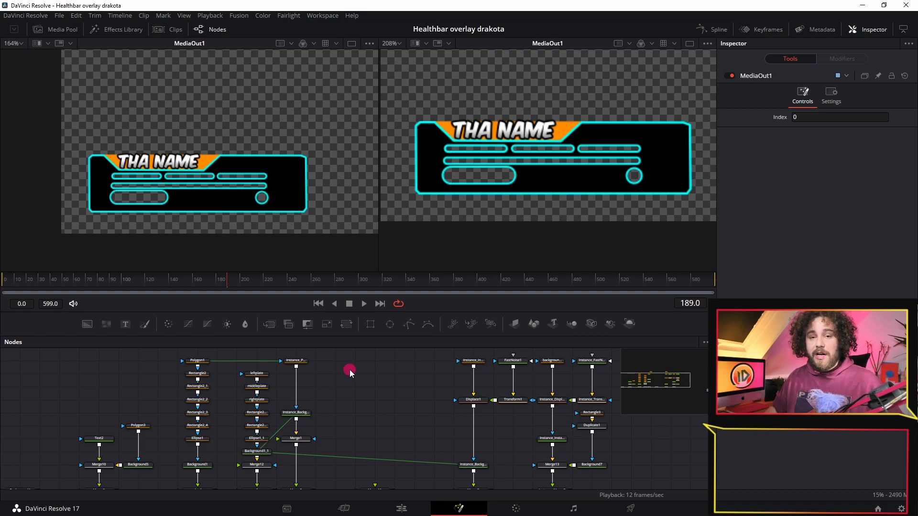
mouse_move(347, 393)
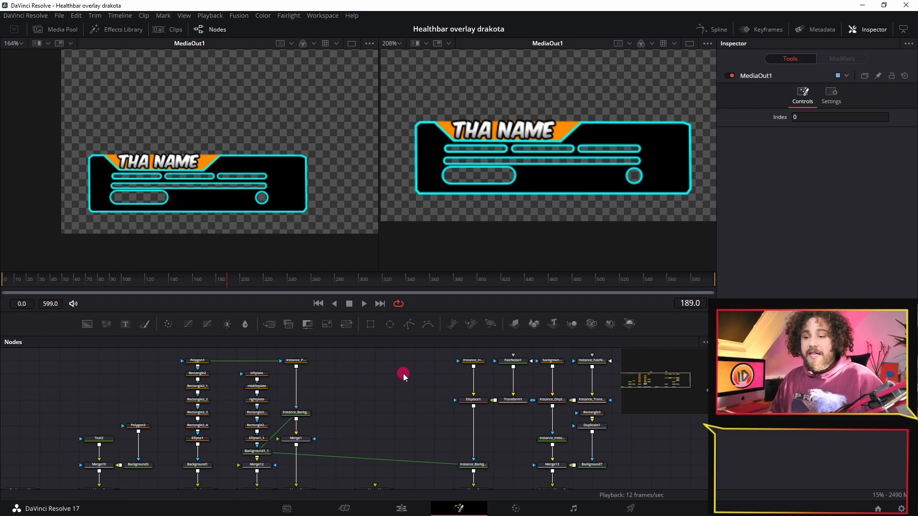
click(295, 360)
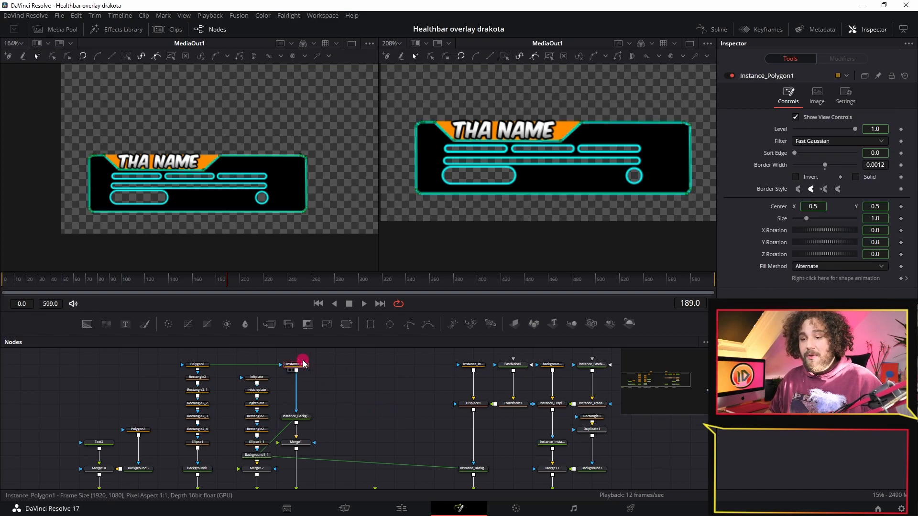
mouse_move(301, 207)
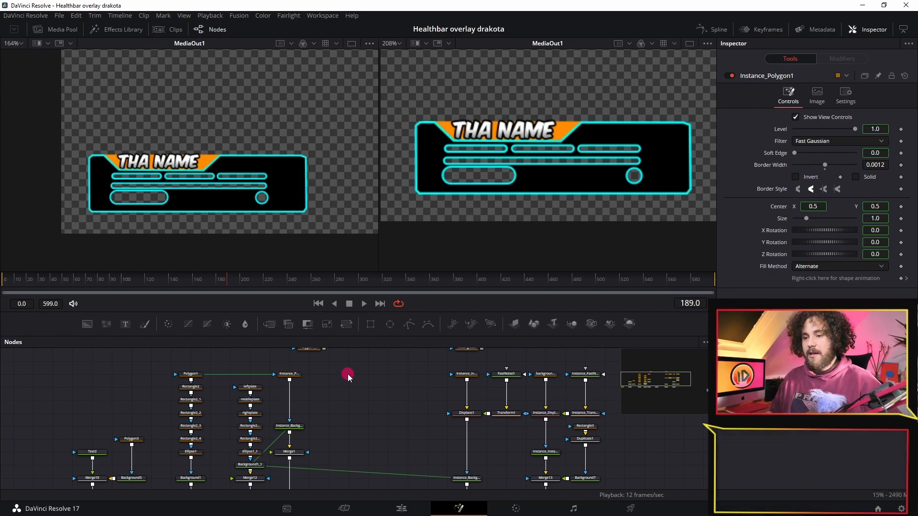
Paste and view an instance of Polygon1, and add a red Background2 node below it.
click(348, 374)
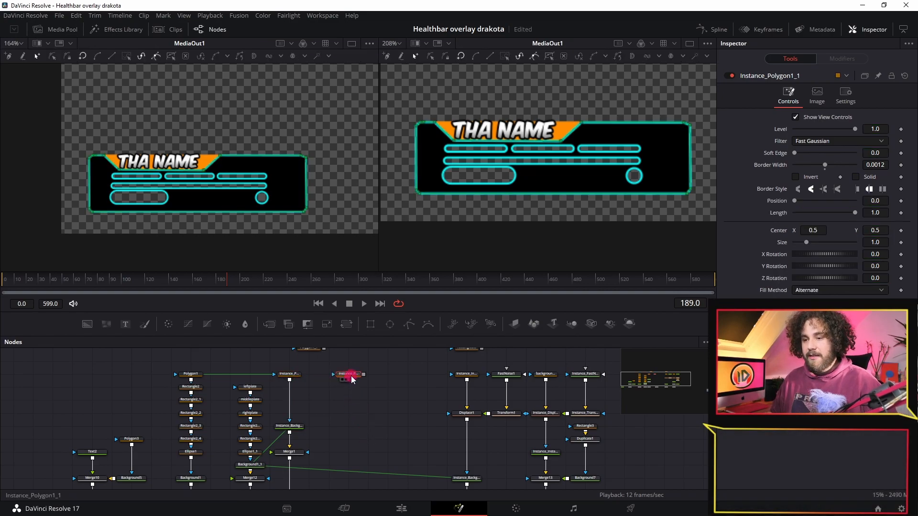
click(347, 374)
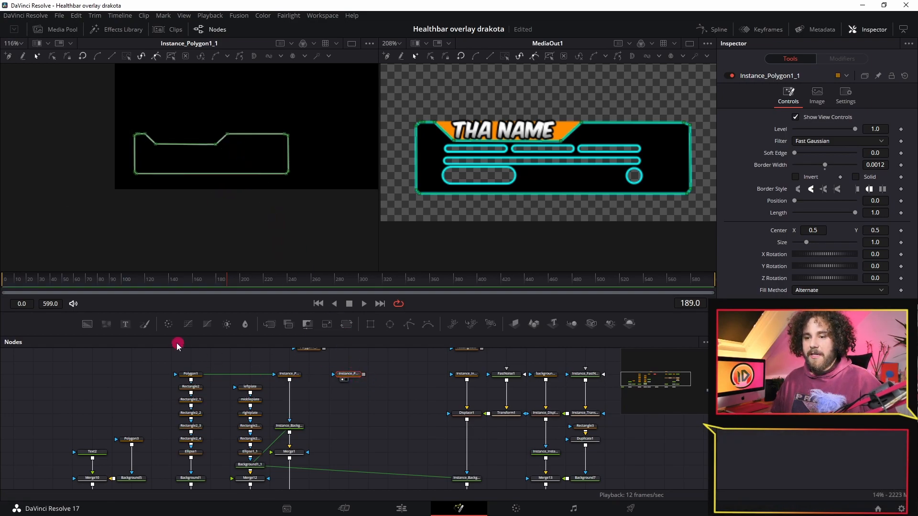
click(87, 324)
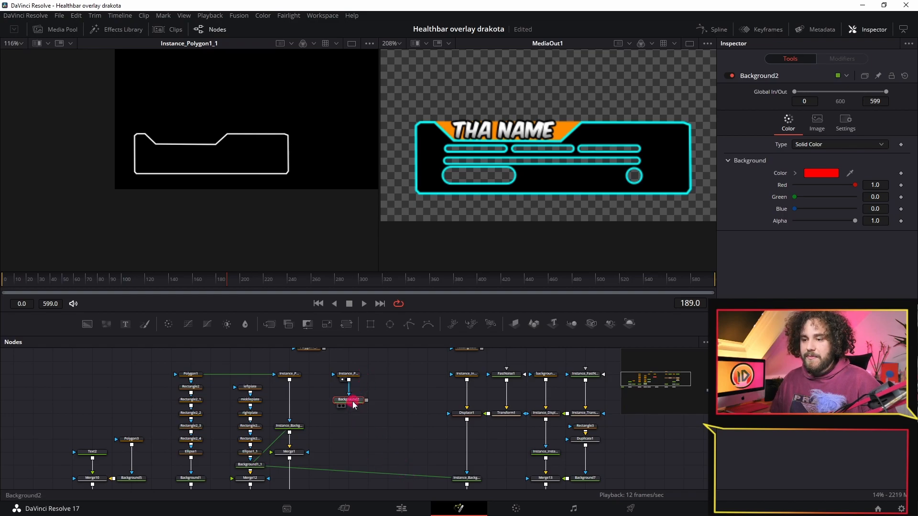
View Background2 and connect its output to Merge1's foreground input.
click(348, 399)
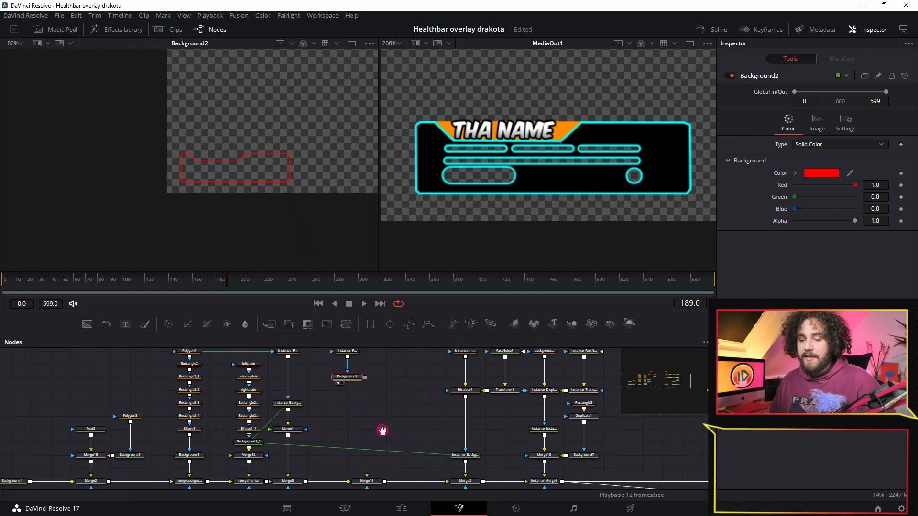
click(287, 411)
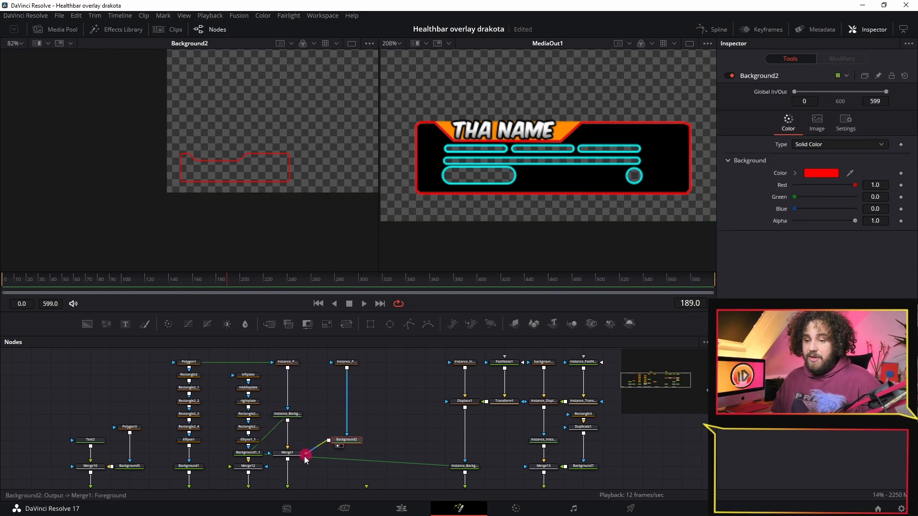
mouse_move(400, 212)
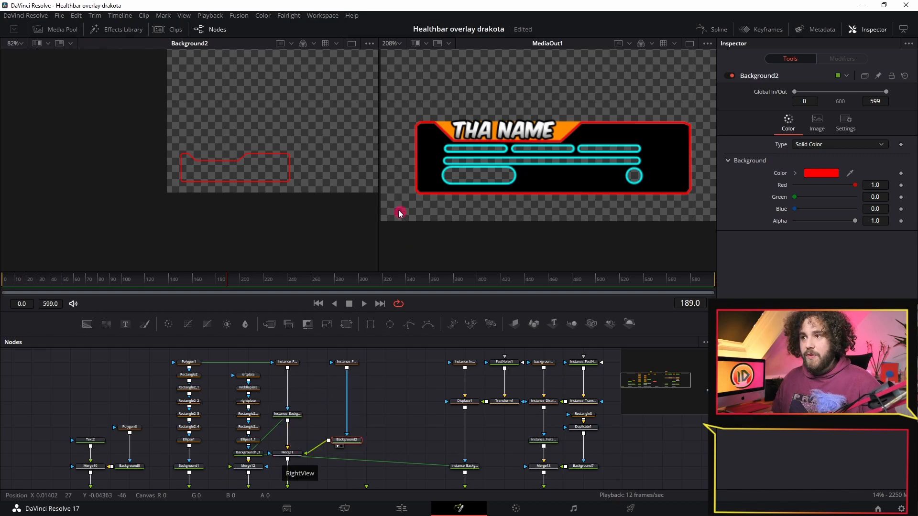
mouse_move(673, 120)
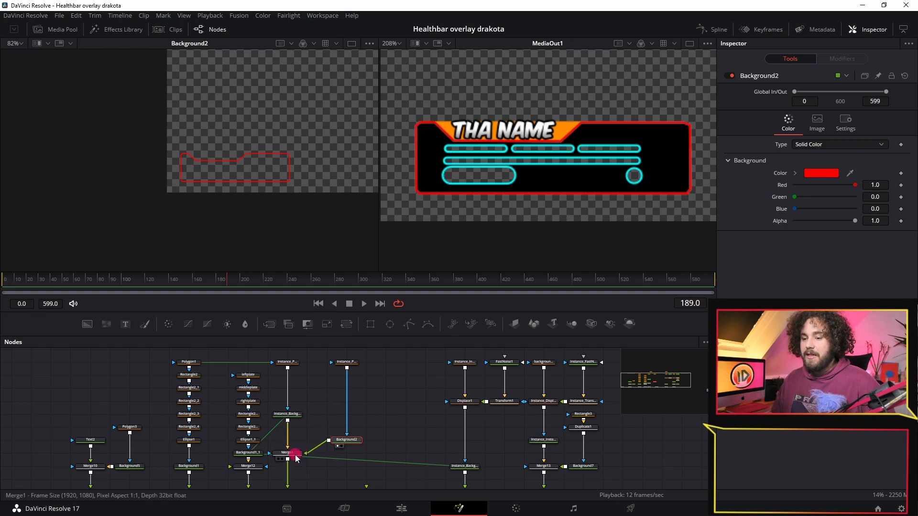
Select Merge1 and drag Instance_Polygon1_1 and Background2 into a neat column.
click(287, 453)
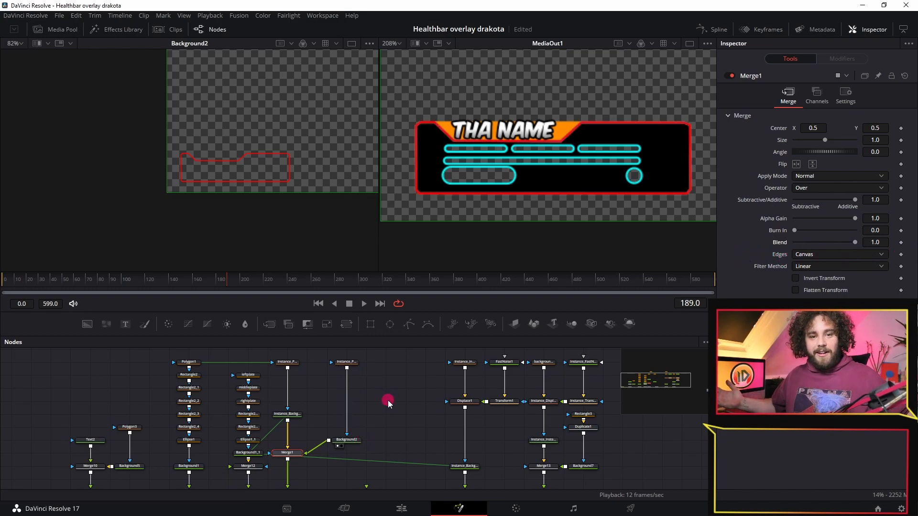
mouse_move(619, 78)
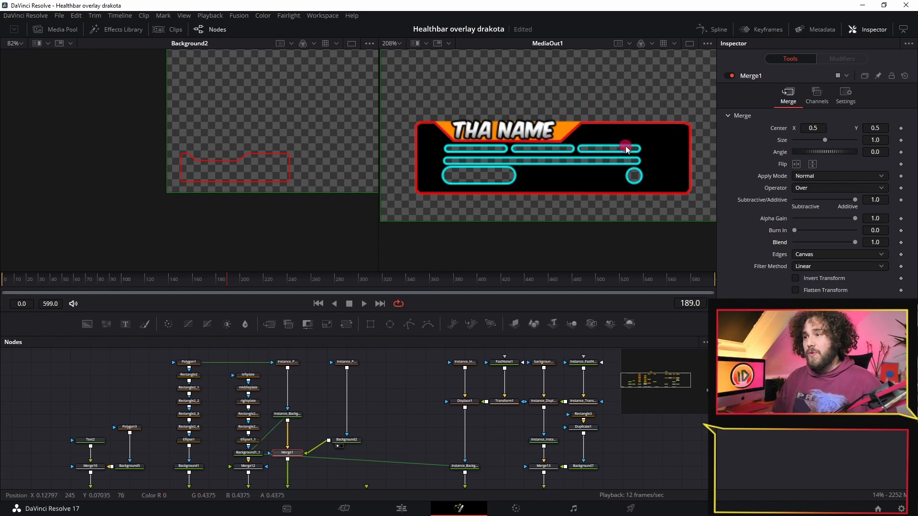
mouse_move(697, 128)
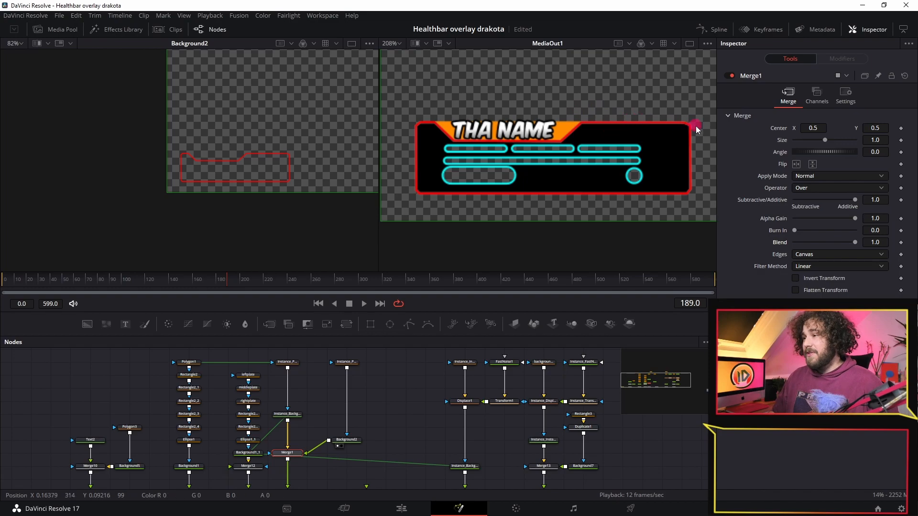
mouse_move(355, 426)
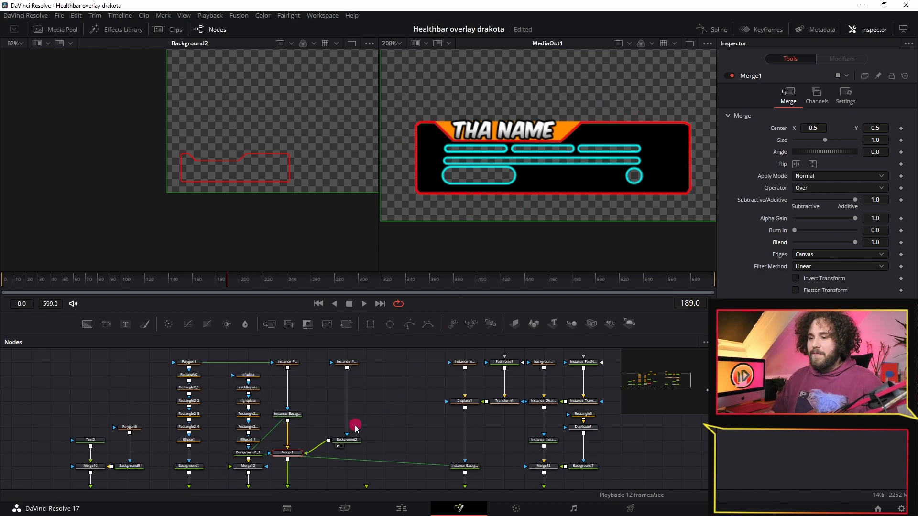
click(345, 387)
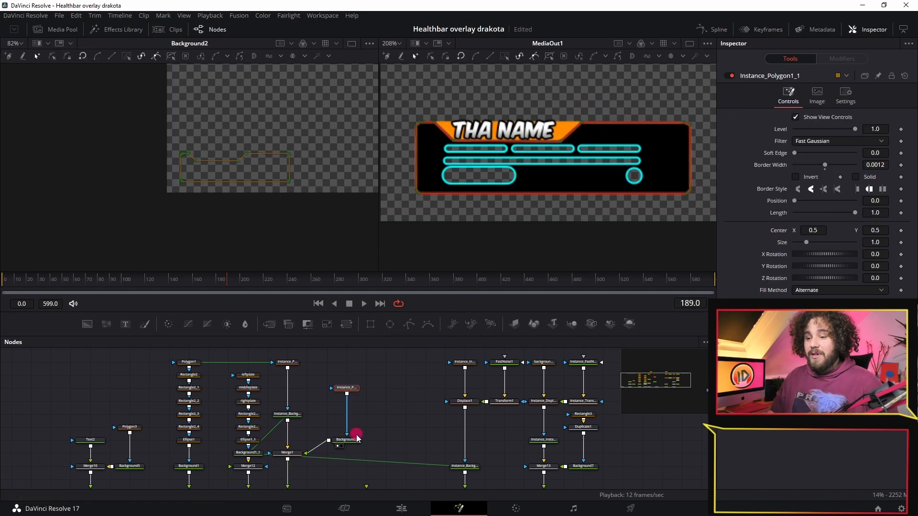
click(345, 453)
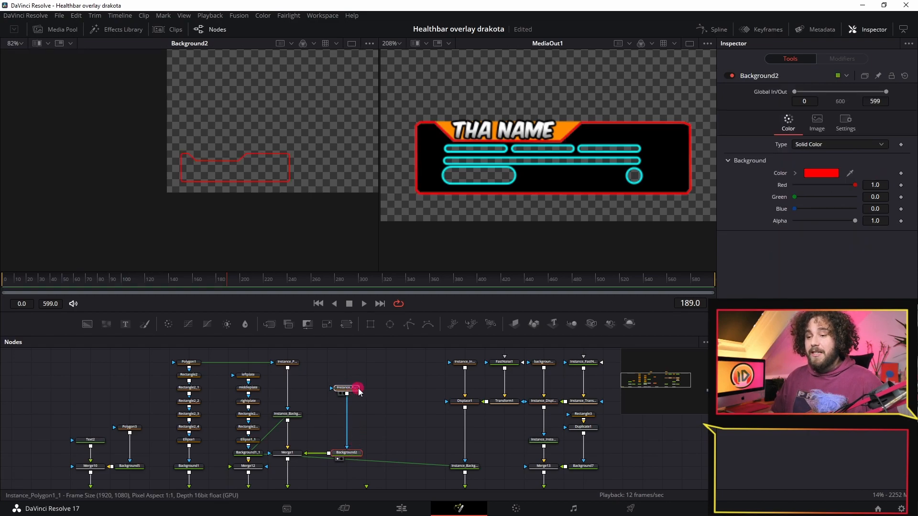
Rename the Instance_Polygon1_1 node to 'redframe' with F2.
click(341, 388)
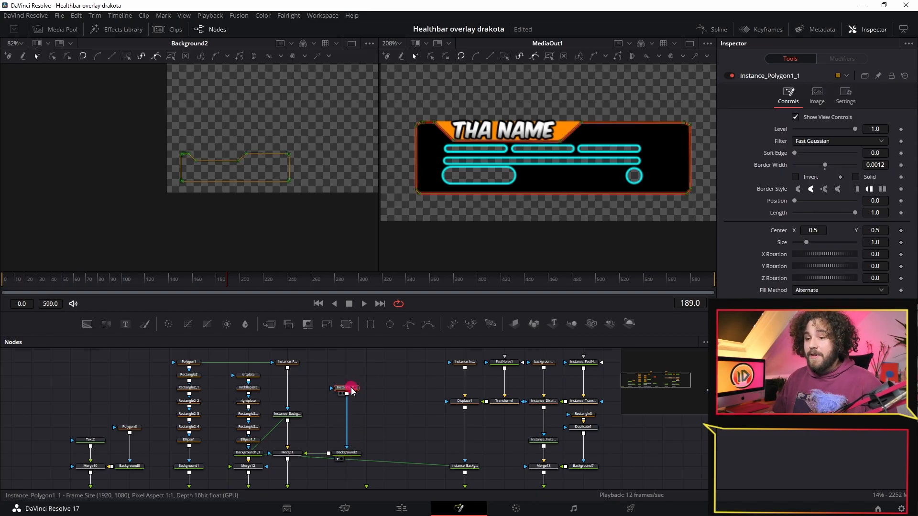
key(F2)
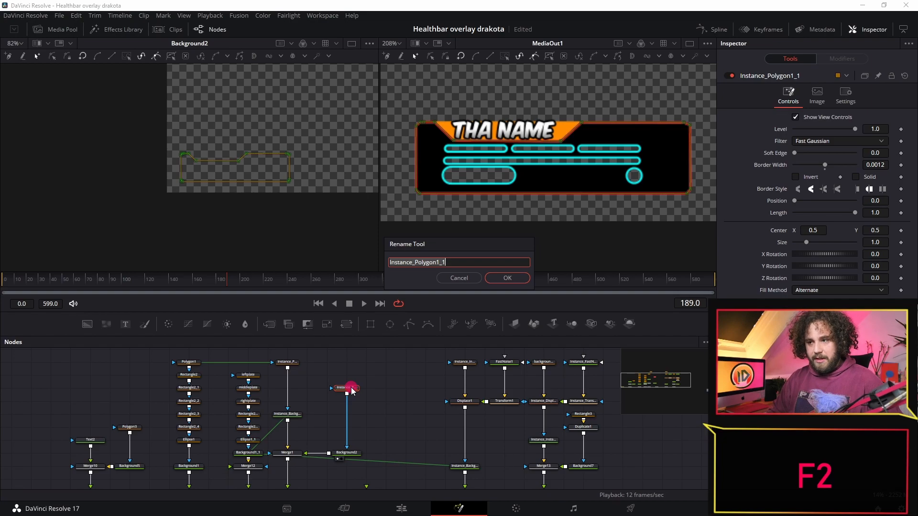
text(redframe)
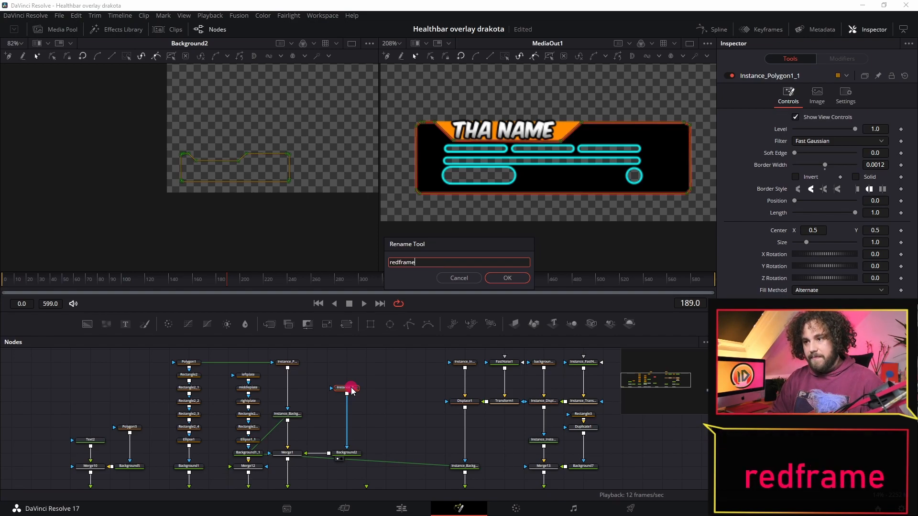
click(506, 277)
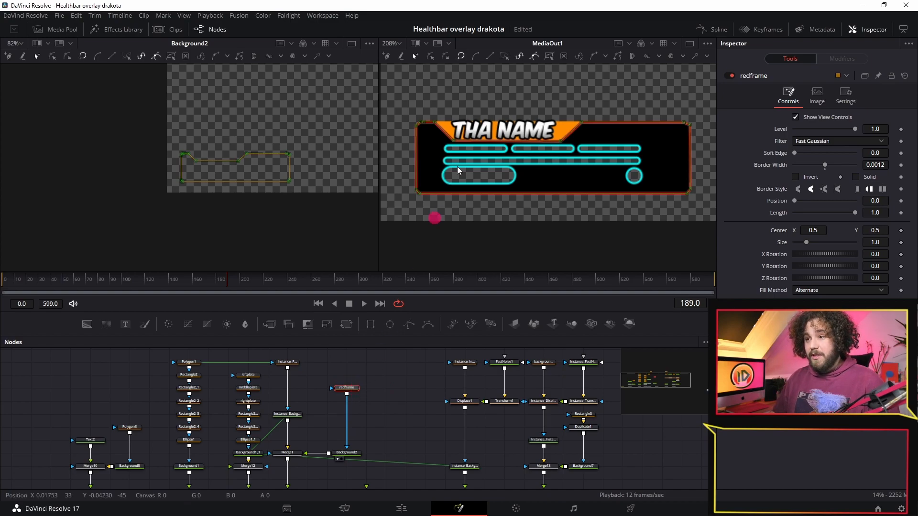
Drag redframe's Length slider down to about 0.088.
click(873, 188)
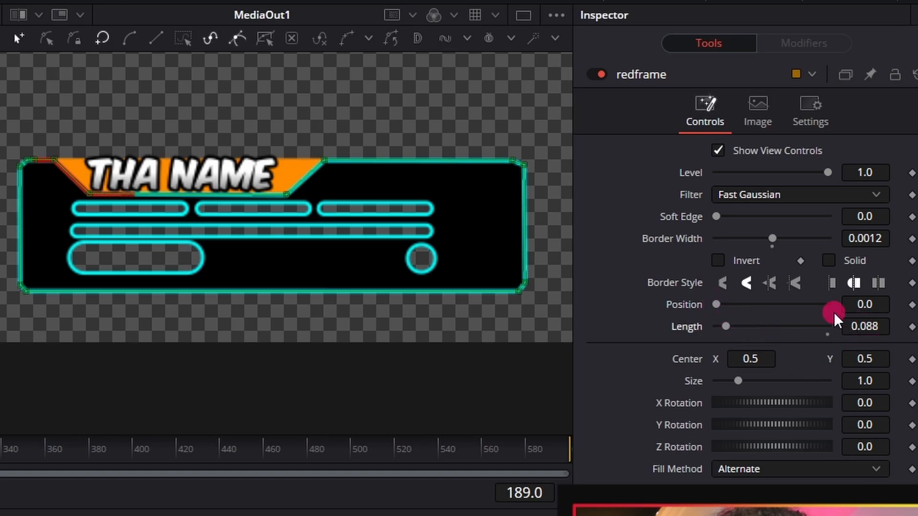
mouse_move(697, 325)
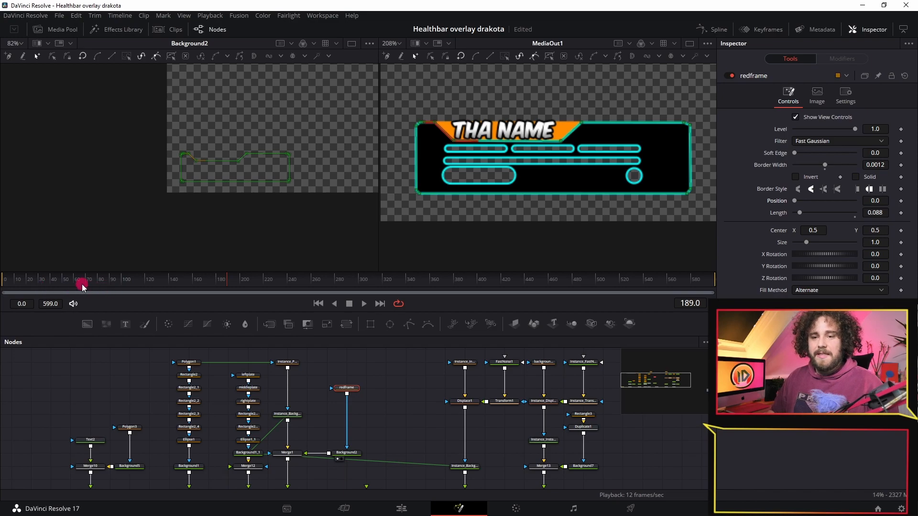
Keyframe redframe Position at 0.0 on frame 60 and 1.0 on frame 180.
click(75, 284)
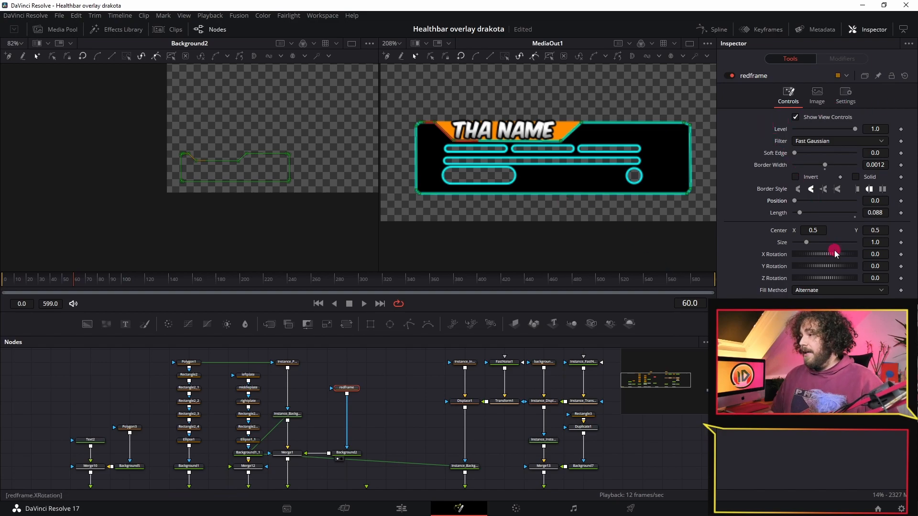
click(901, 201)
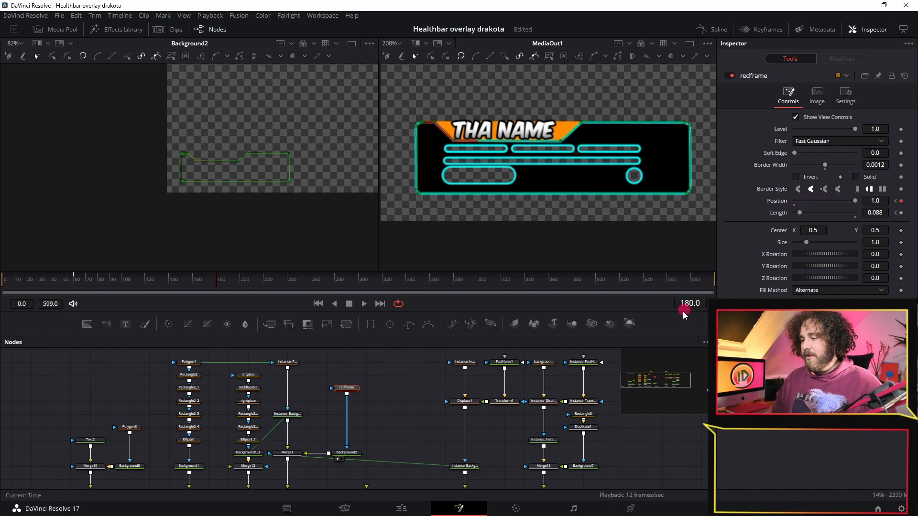
click(78, 287)
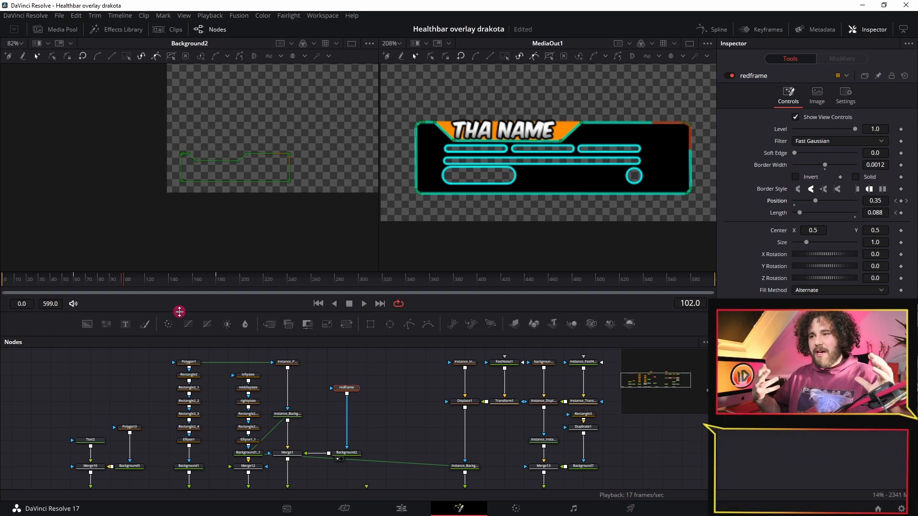
mouse_move(380, 245)
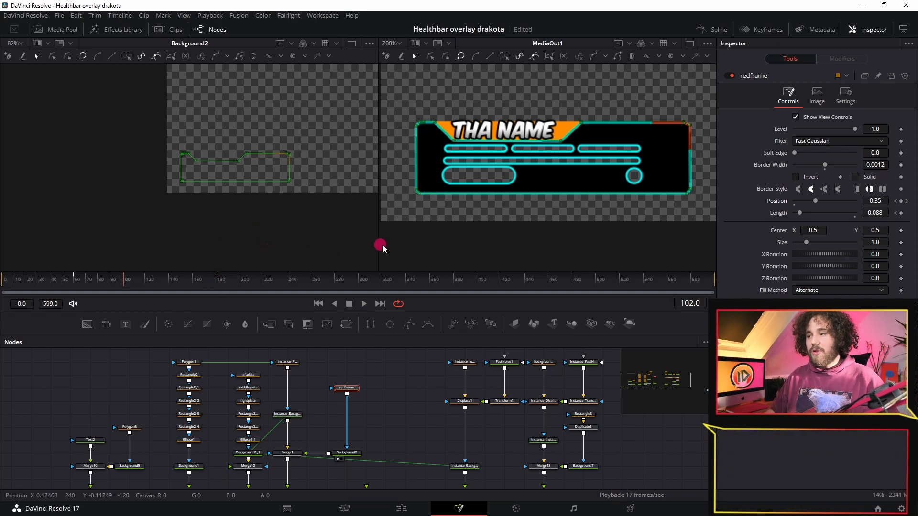
mouse_move(673, 287)
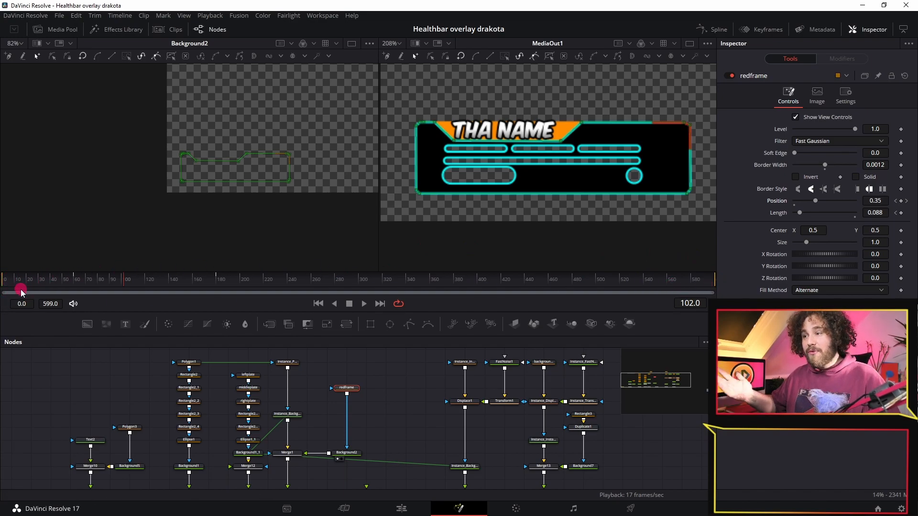
mouse_move(691, 192)
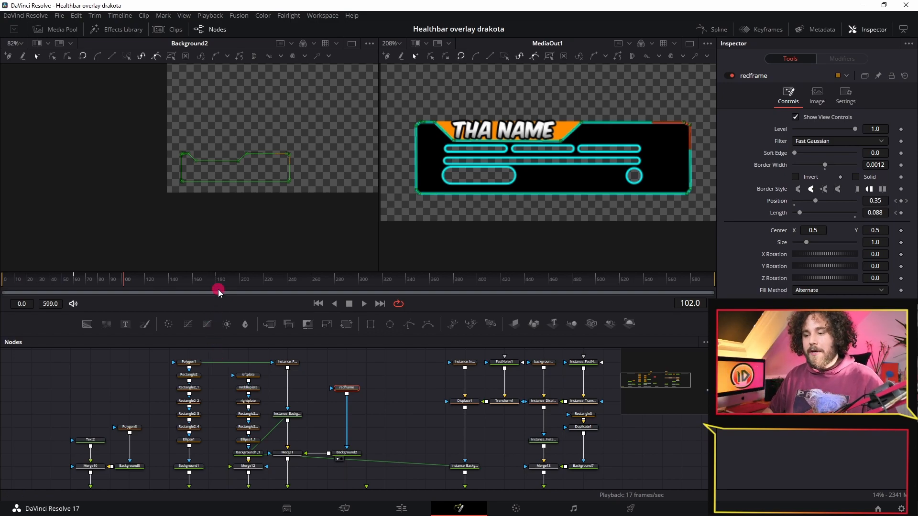
mouse_move(136, 170)
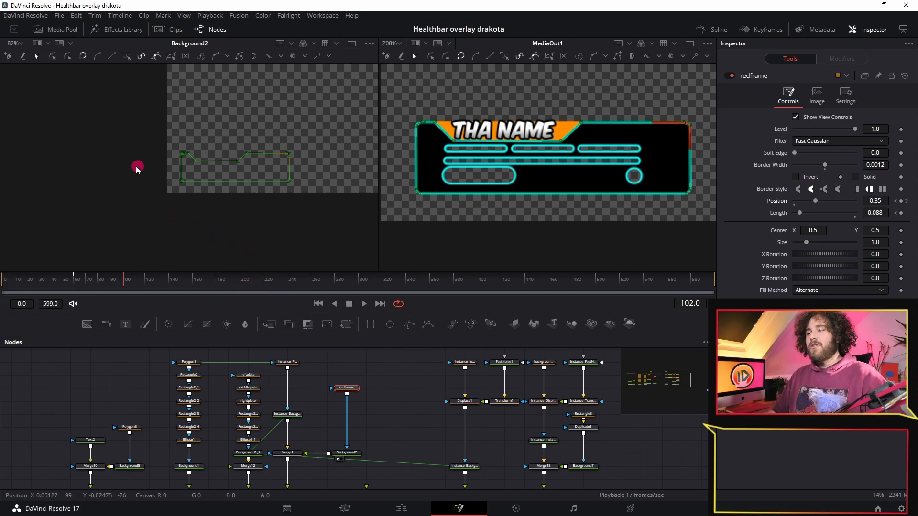
mouse_move(405, 105)
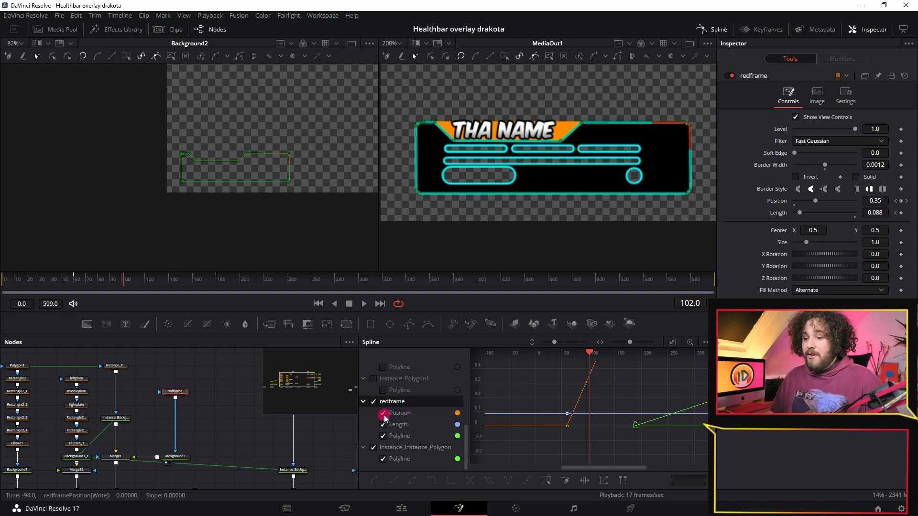
Check redframe Position in the Spline editor, unchecking the Length and Polyline curves.
click(400, 413)
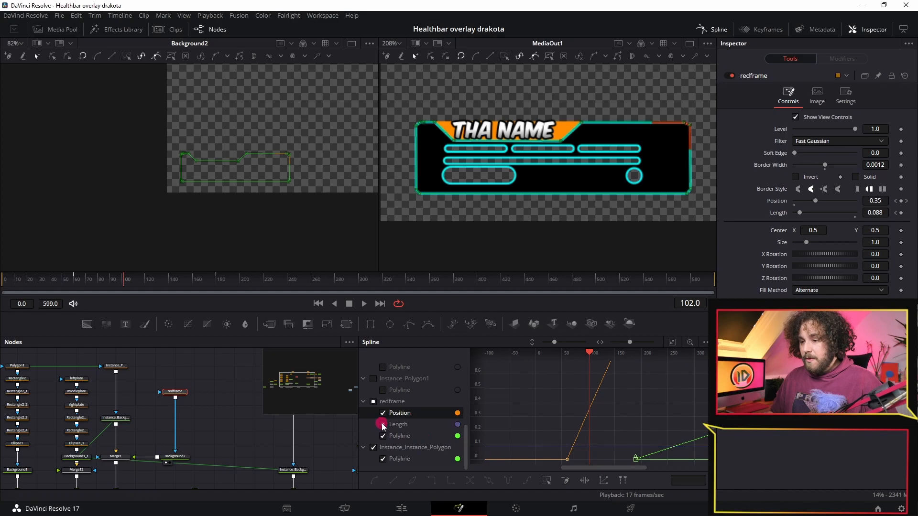
click(381, 425)
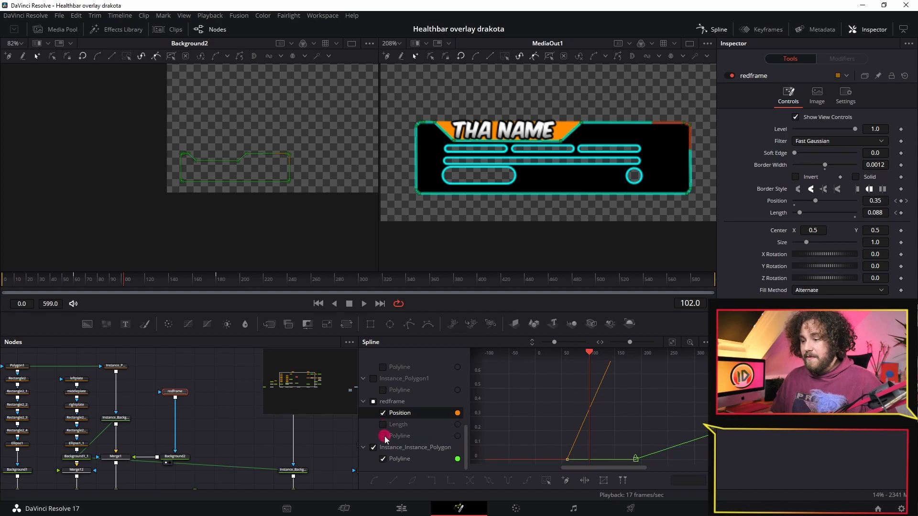
click(400, 458)
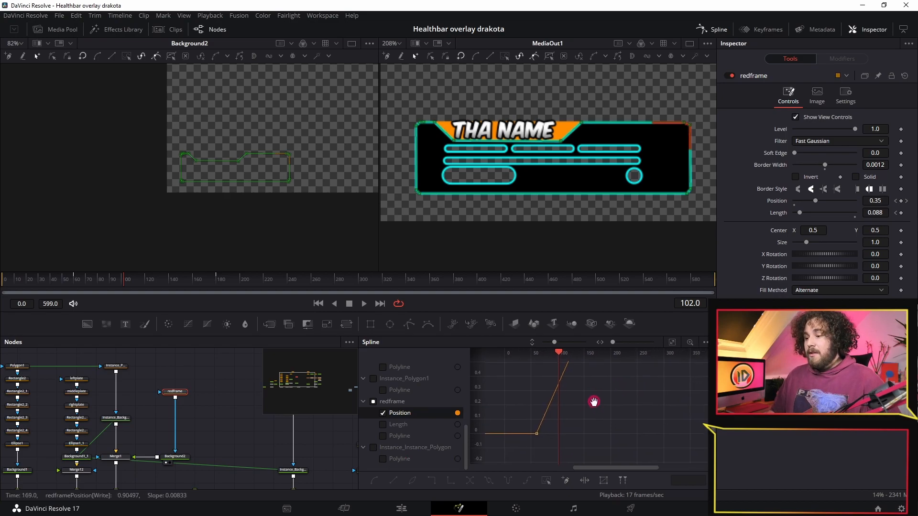
mouse_move(546, 256)
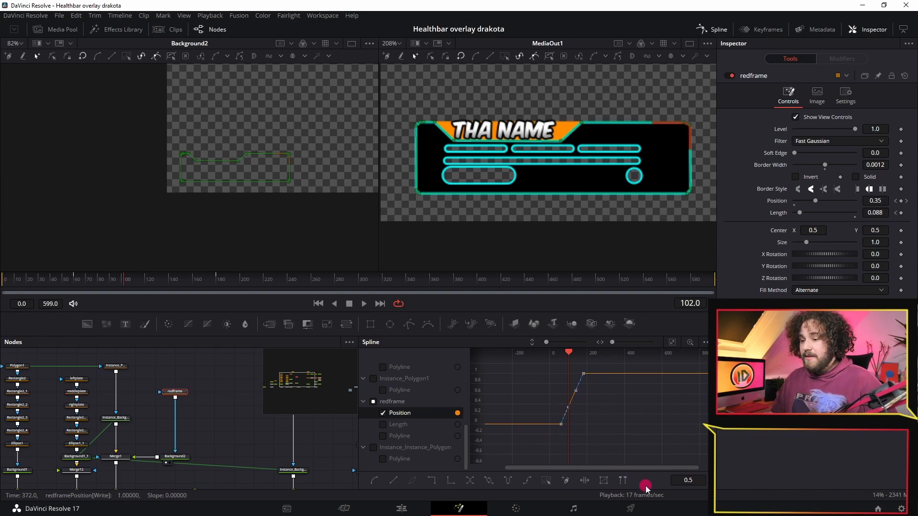
mouse_move(375, 480)
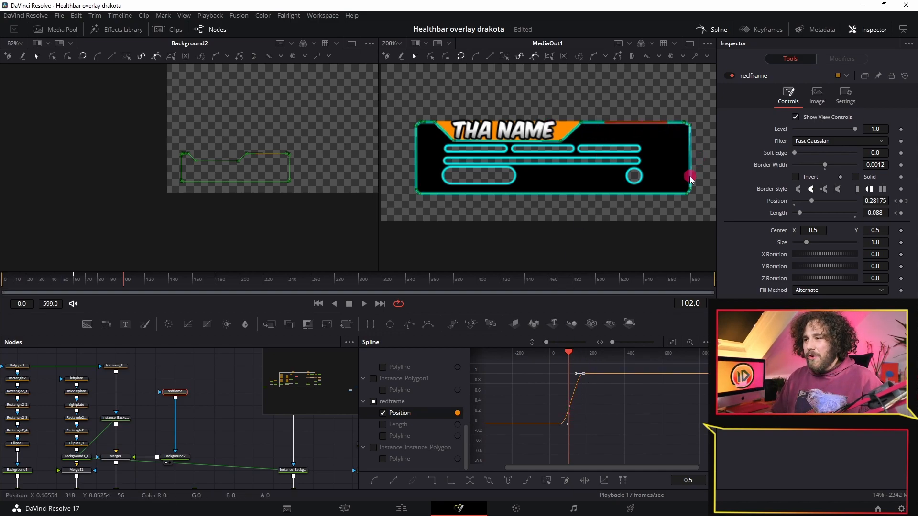
mouse_move(336, 413)
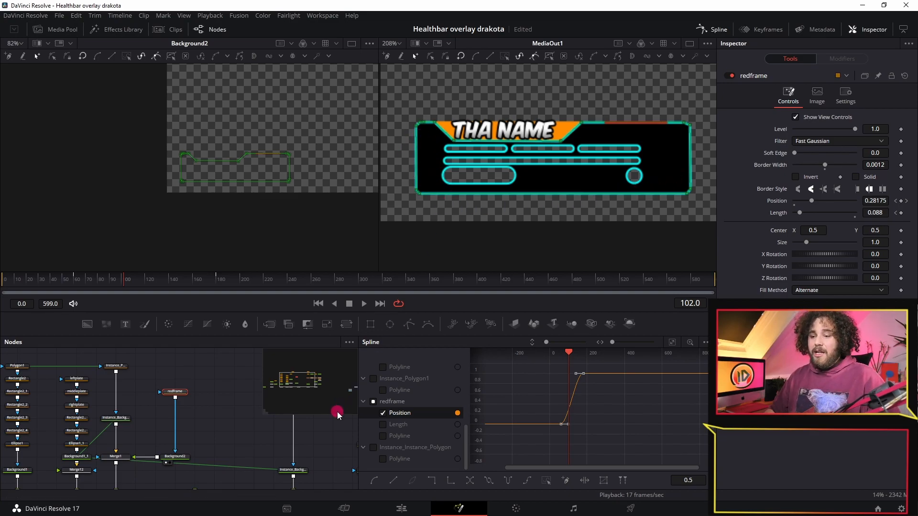
mouse_move(467, 483)
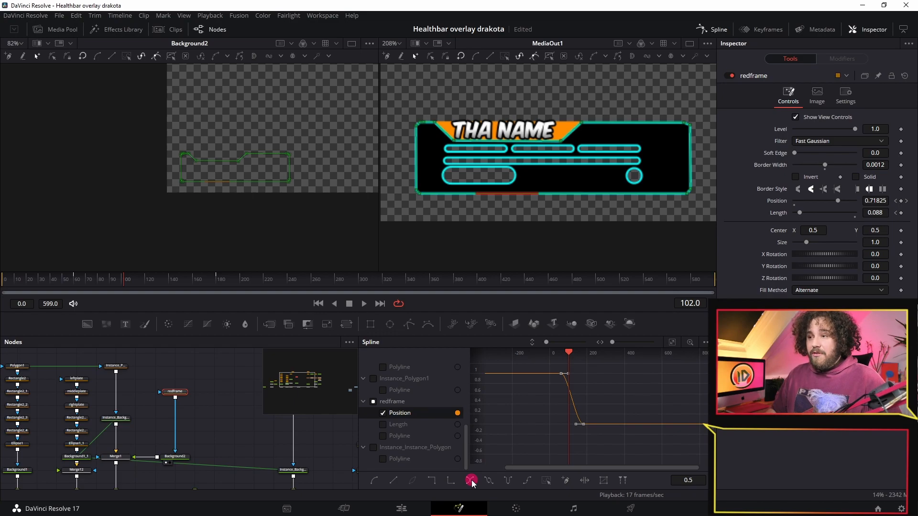
Reverse the redframe Position keyframes so the curve falls from 1 to 0.
click(488, 375)
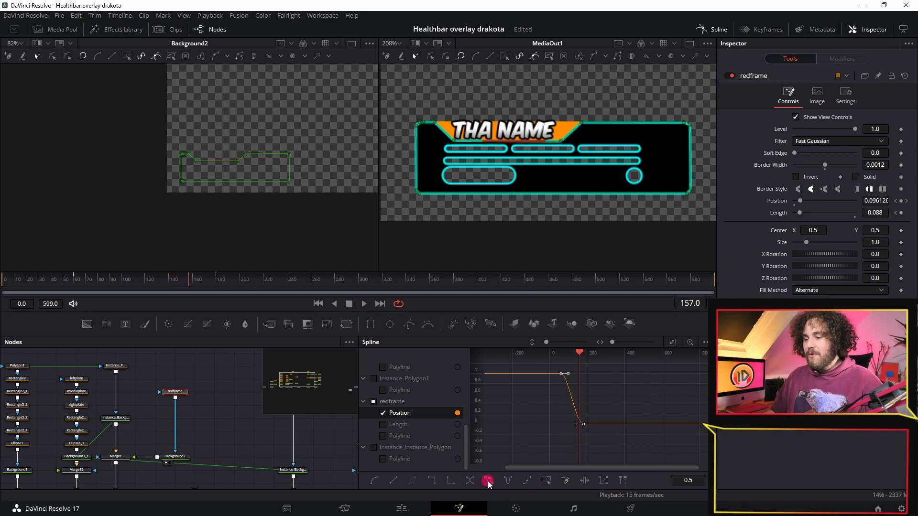
Apply Set Loop, reverse the keys back, and switch Position to Ping-Pong looping.
click(488, 480)
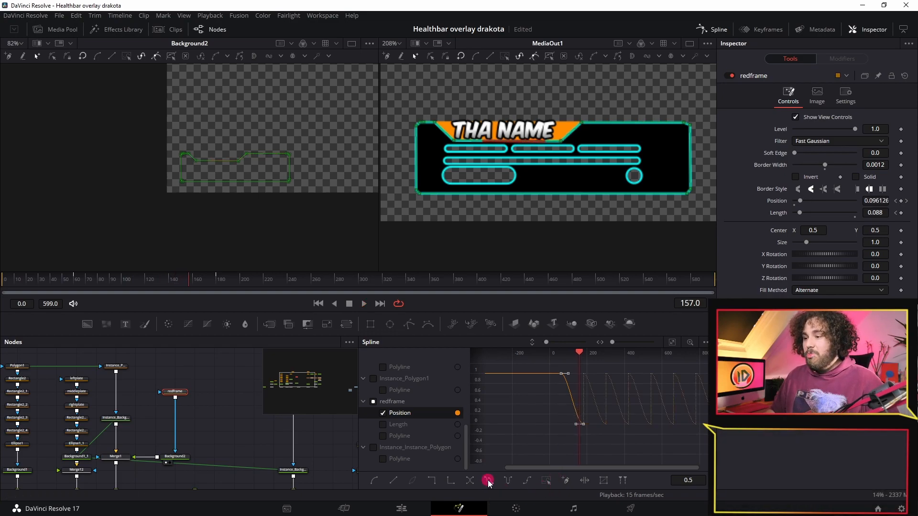
click(469, 480)
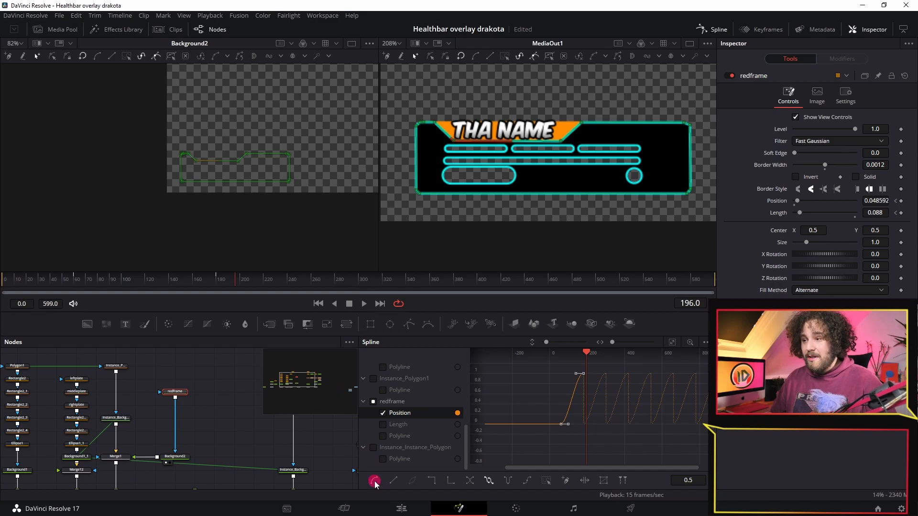
click(568, 407)
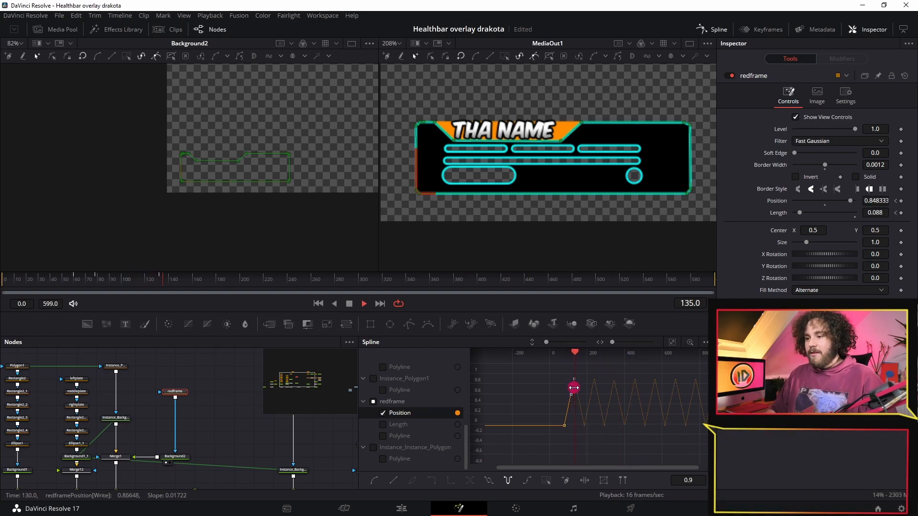
click(401, 508)
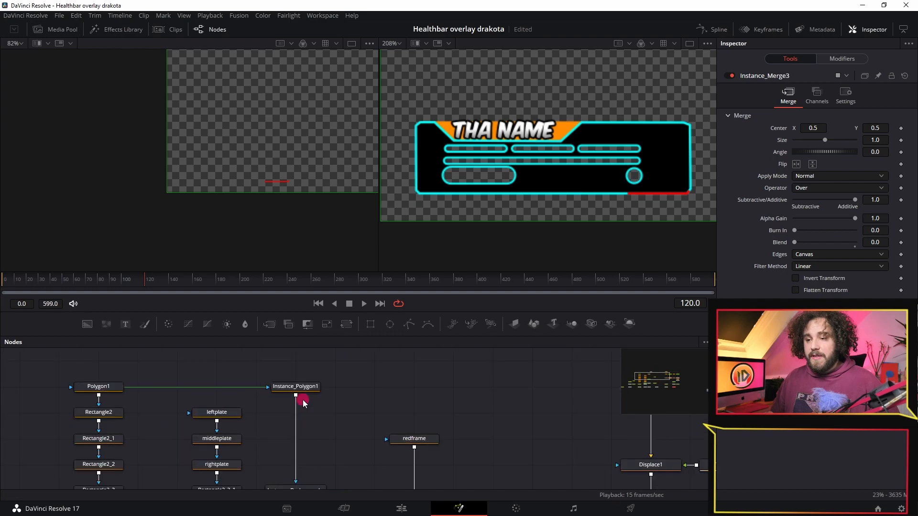
Inspect Polygon1 and Instance_Polygon1, then reopen the redframe border node's settings.
click(98, 386)
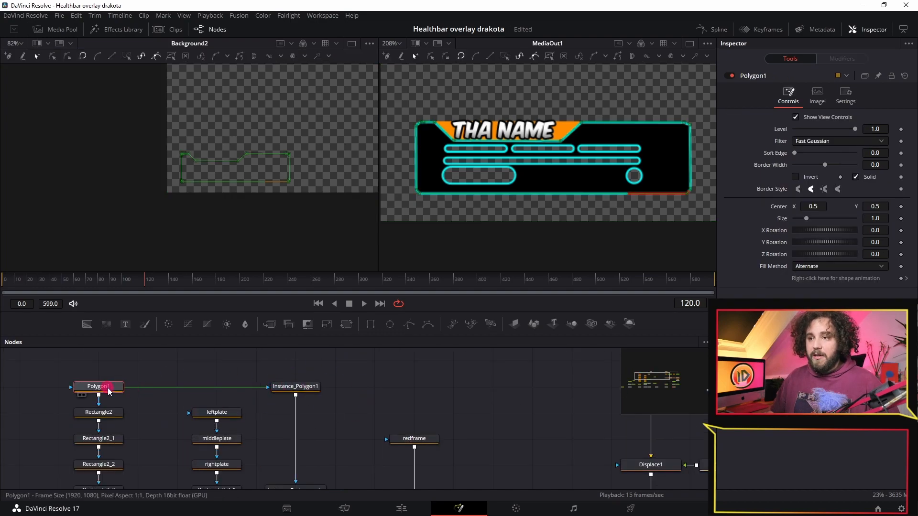
click(295, 386)
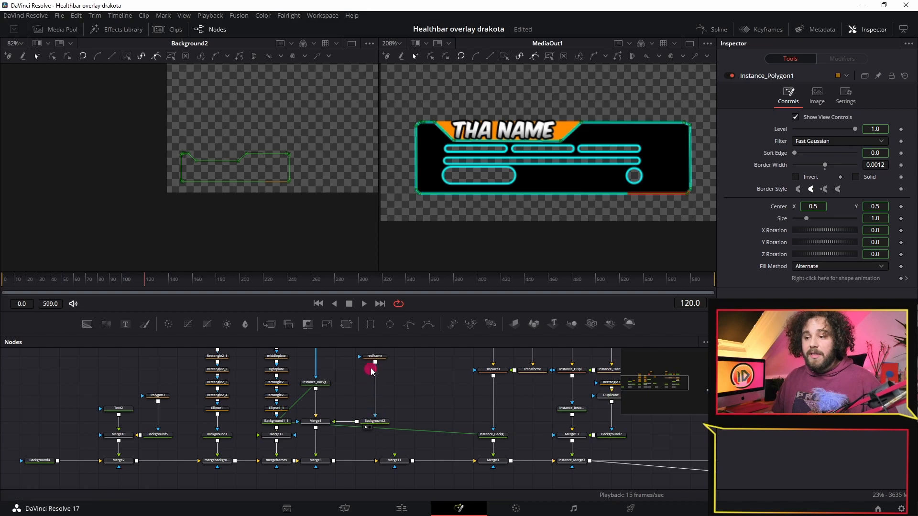
mouse_move(316, 372)
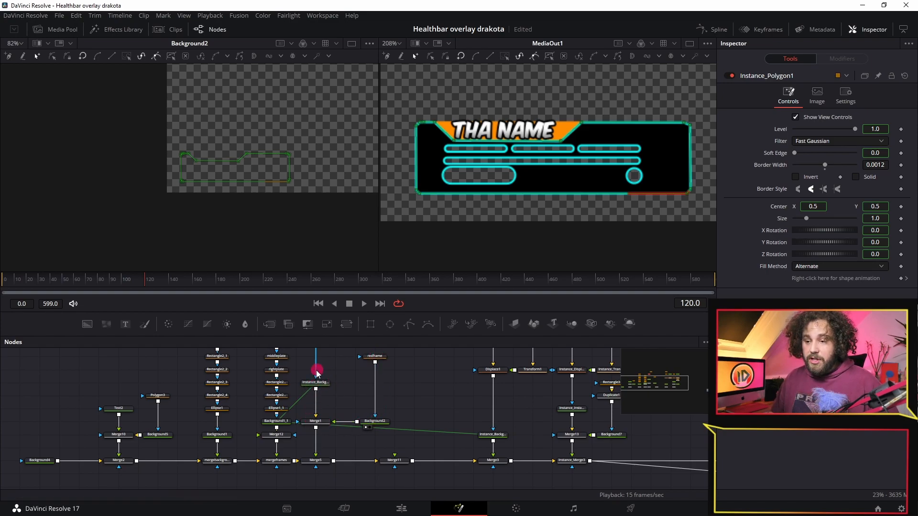
click(374, 358)
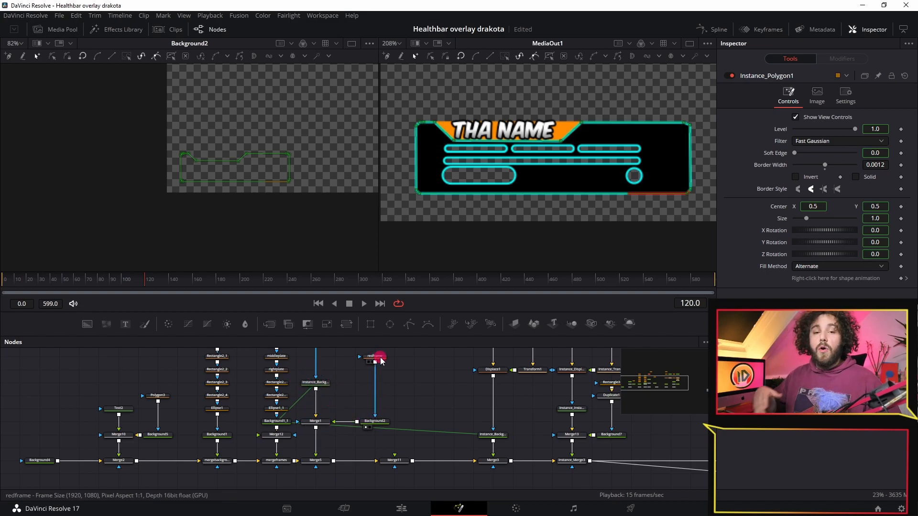
click(373, 360)
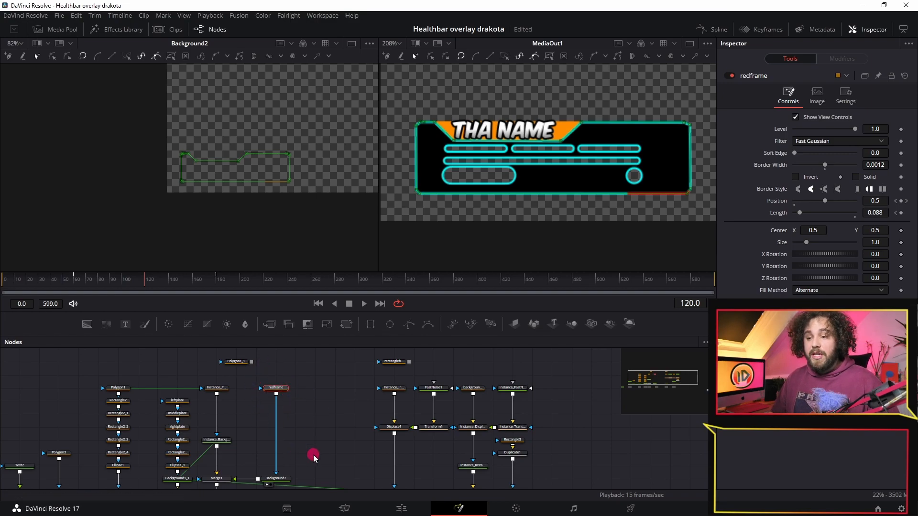
Lower Displace1 Refraction Strength to 0.007 and nudge Offset to about -0.487.
click(394, 388)
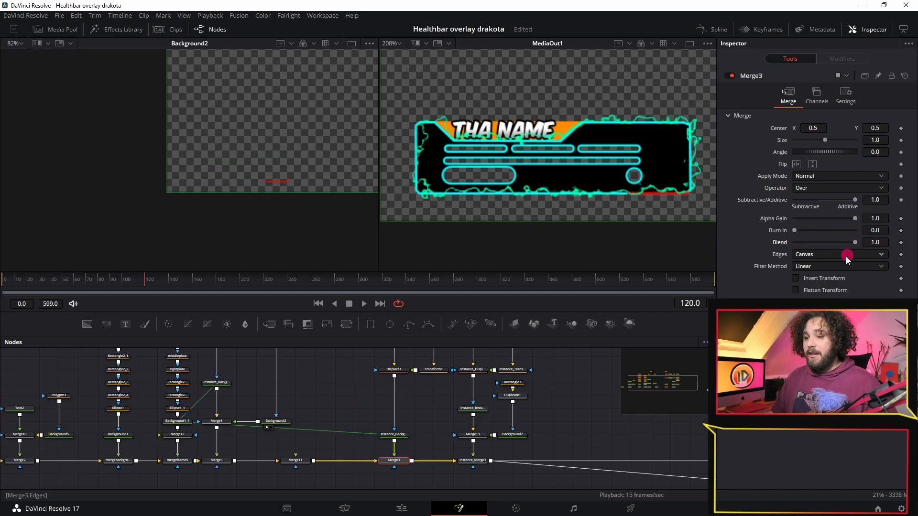
click(393, 427)
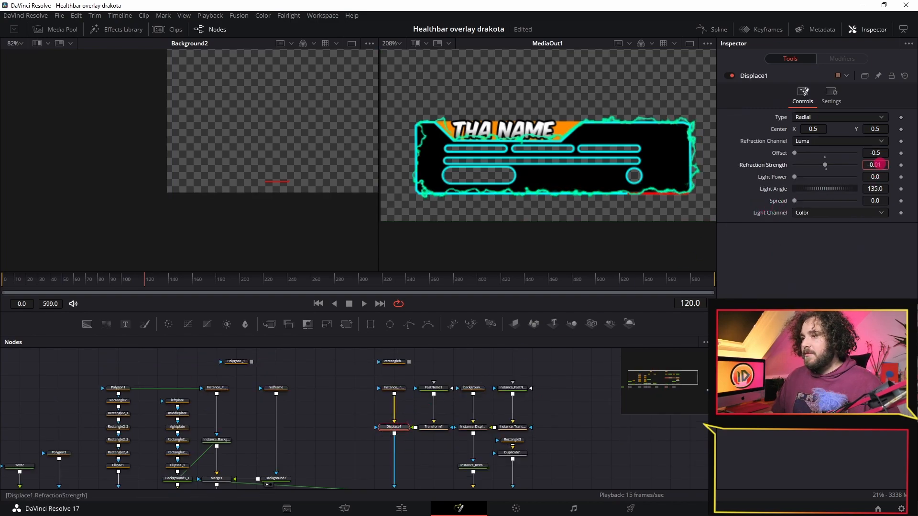
text(0.007)
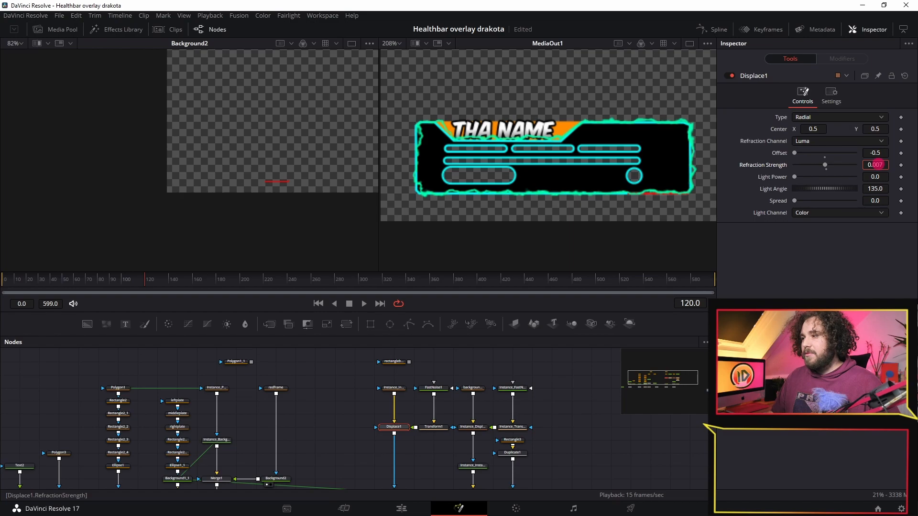
click(876, 153)
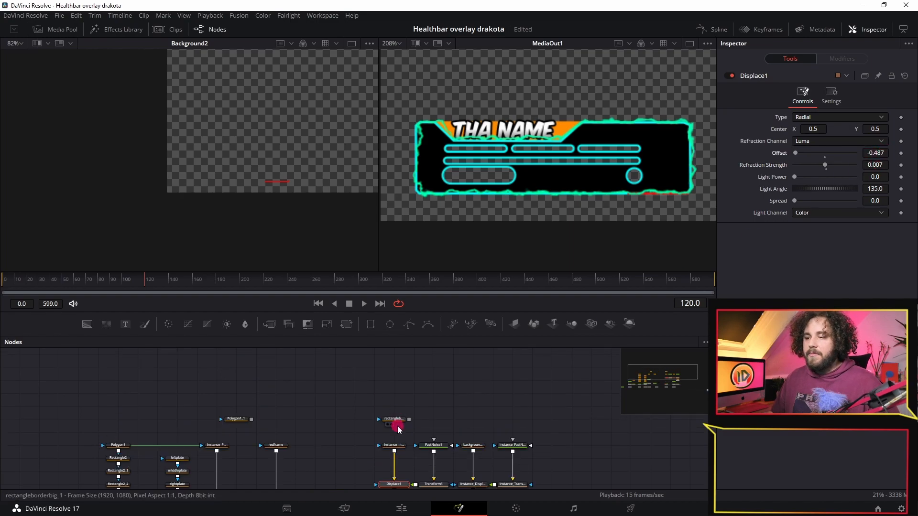
Cut Instance_Instance_Polygon1_1's border Length to 0.047 and slide Position to 1.0.
click(392, 446)
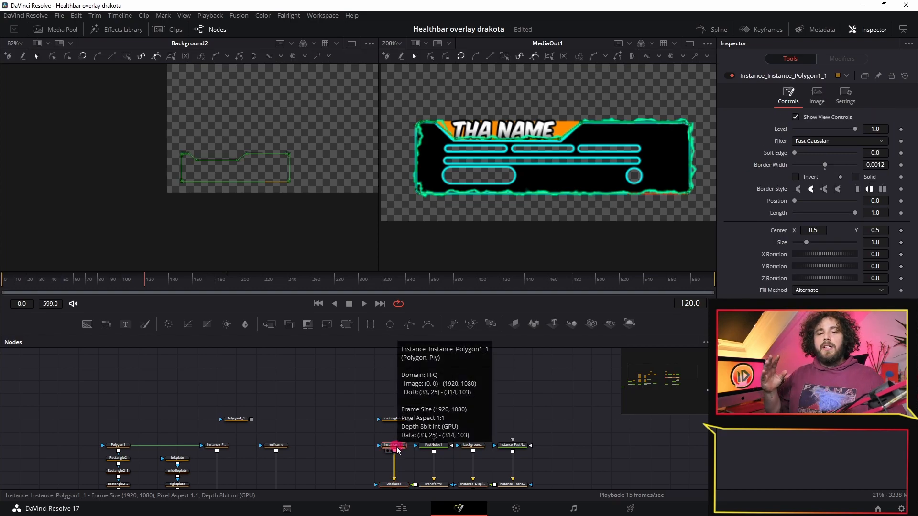
mouse_move(222, 238)
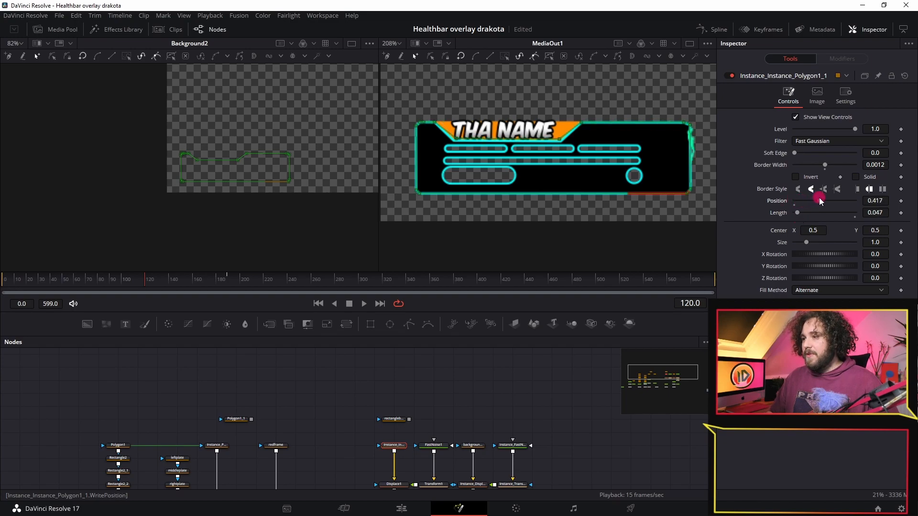
click(858, 188)
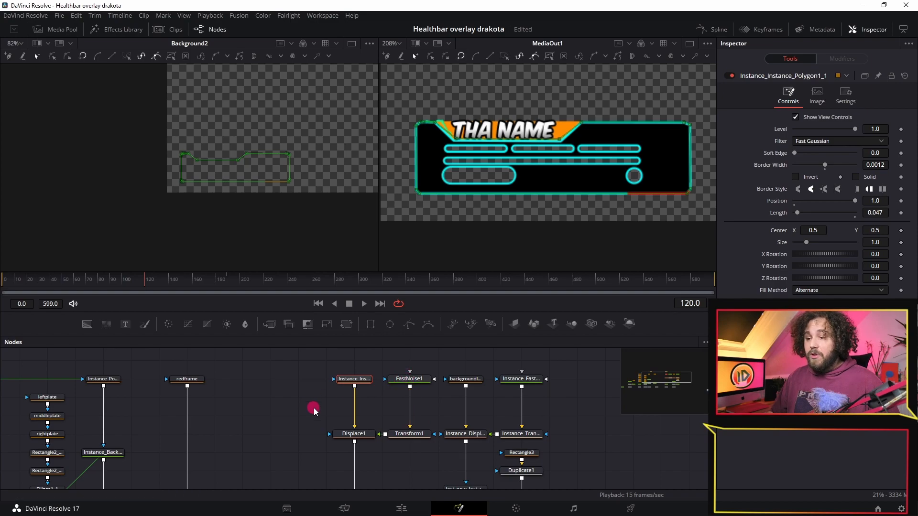
mouse_move(332, 293)
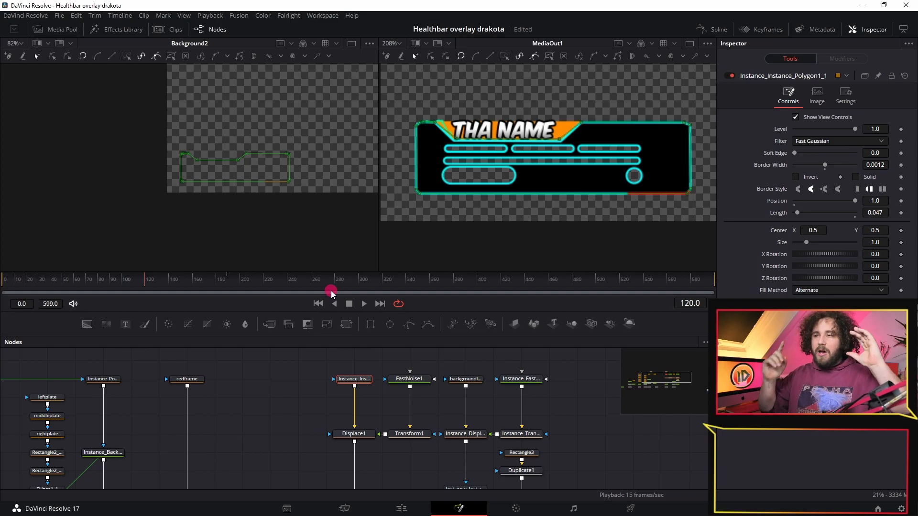
mouse_move(139, 188)
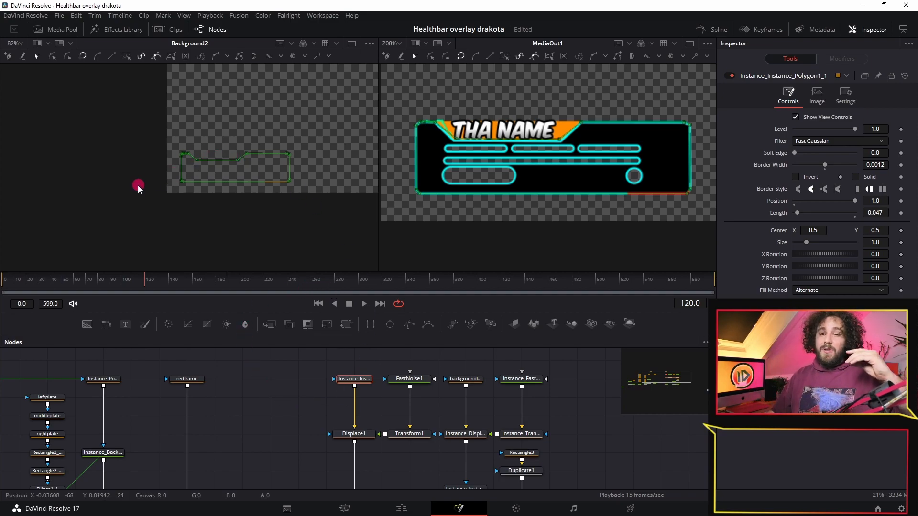
mouse_move(167, 188)
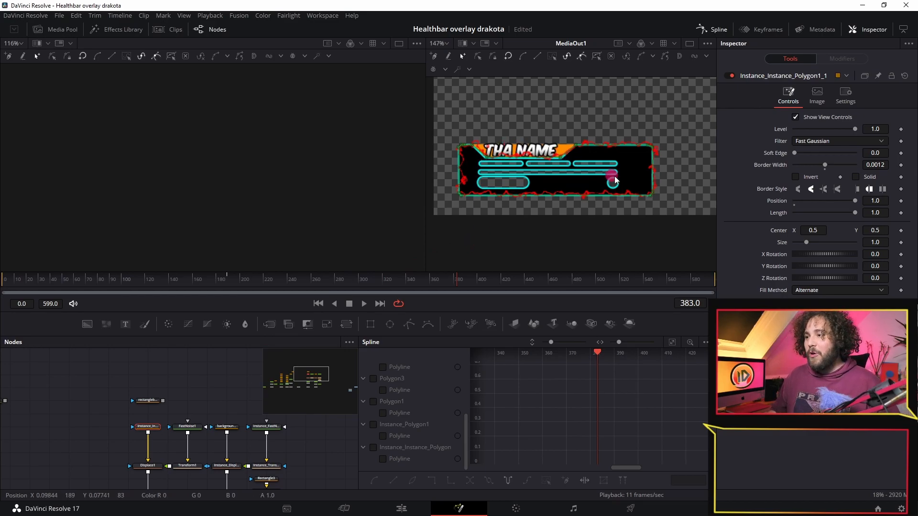
Show the Spline editor next to the Nodes panel.
click(147, 427)
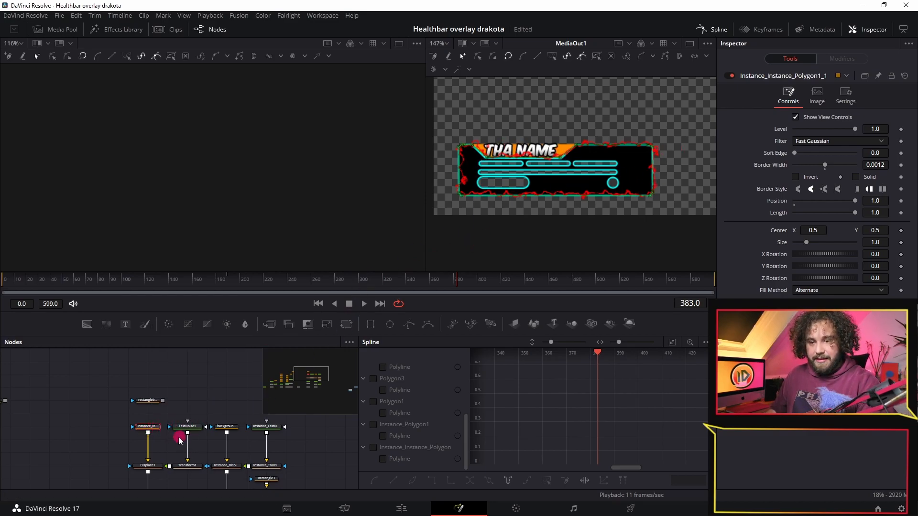
Add Ellipse2, connect it to Displace1's input, and move it above the frame top.
click(146, 426)
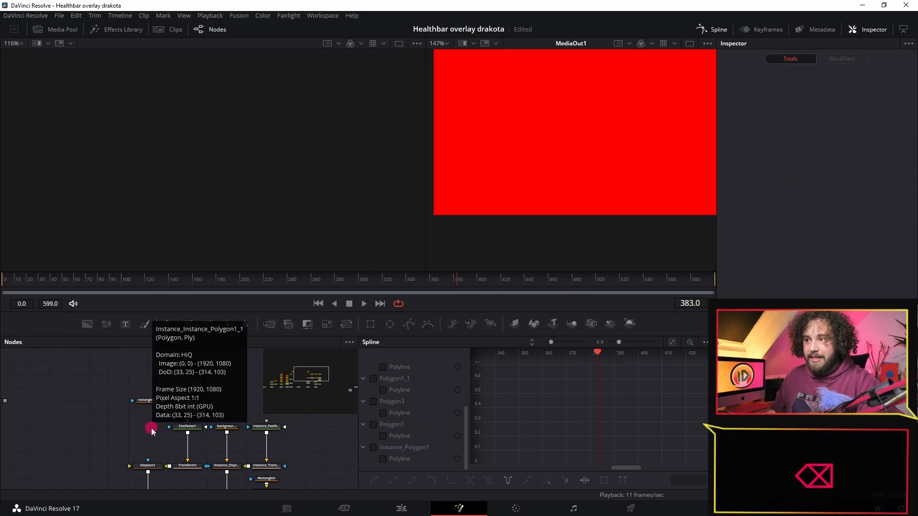
mouse_move(196, 421)
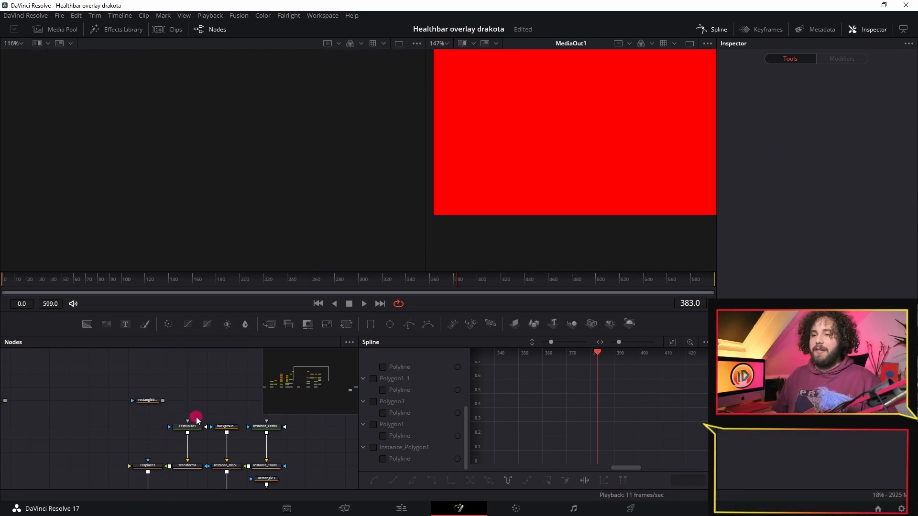
mouse_move(389, 324)
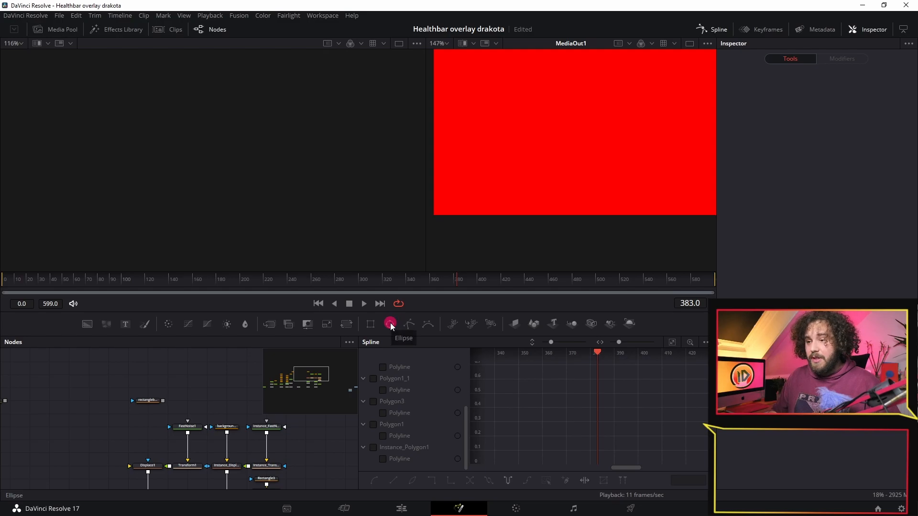
click(390, 324)
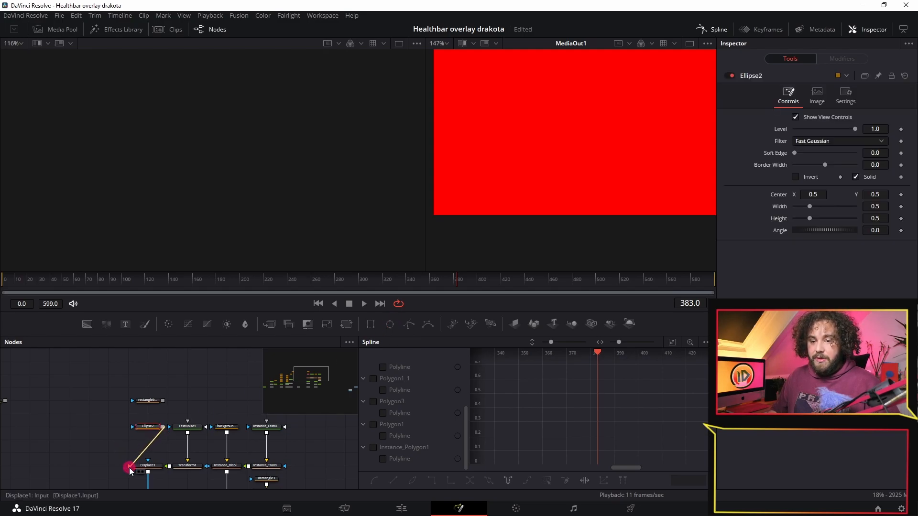
click(148, 466)
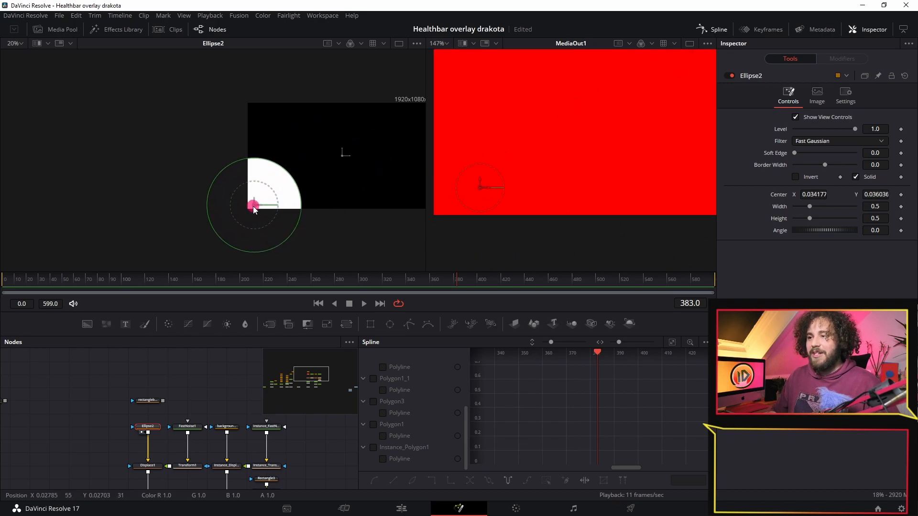
drag(253, 205, 284, 175)
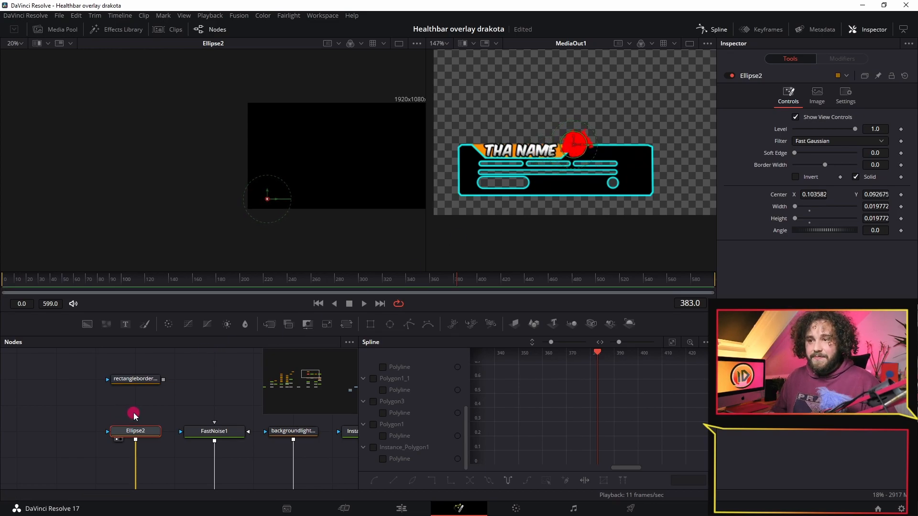
Keyframe Ellipse2 Center at frame 71 and drag it along the frame's top edge.
click(75, 290)
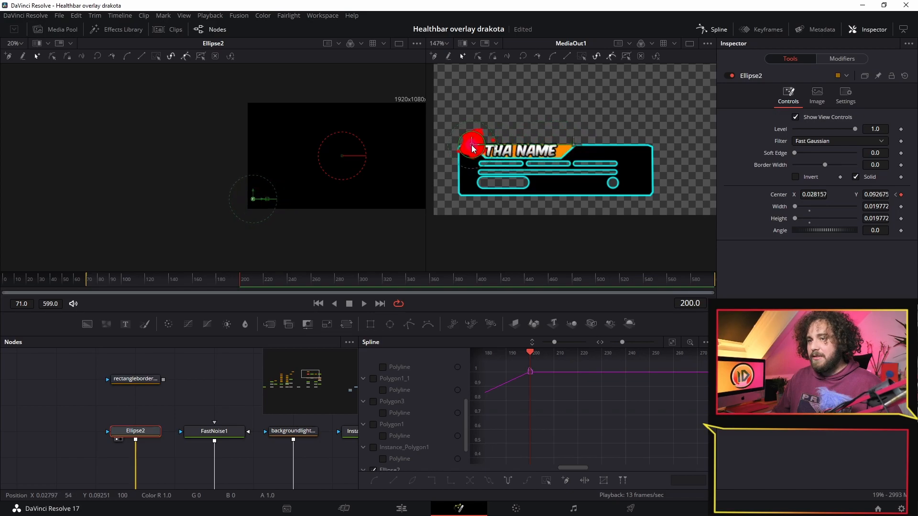
click(91, 280)
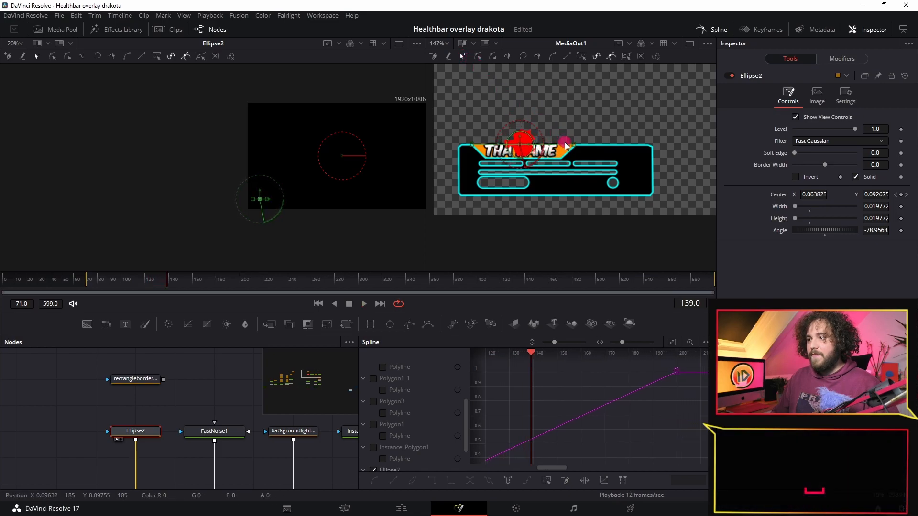
drag(519, 140, 597, 155)
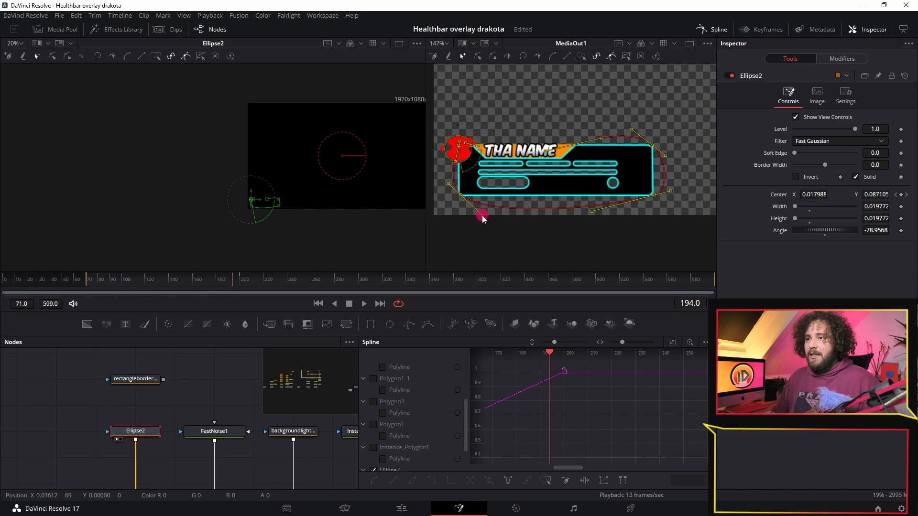
Keyframe Ellipse2 Width and Height, extending its path around the frame's right end.
click(89, 287)
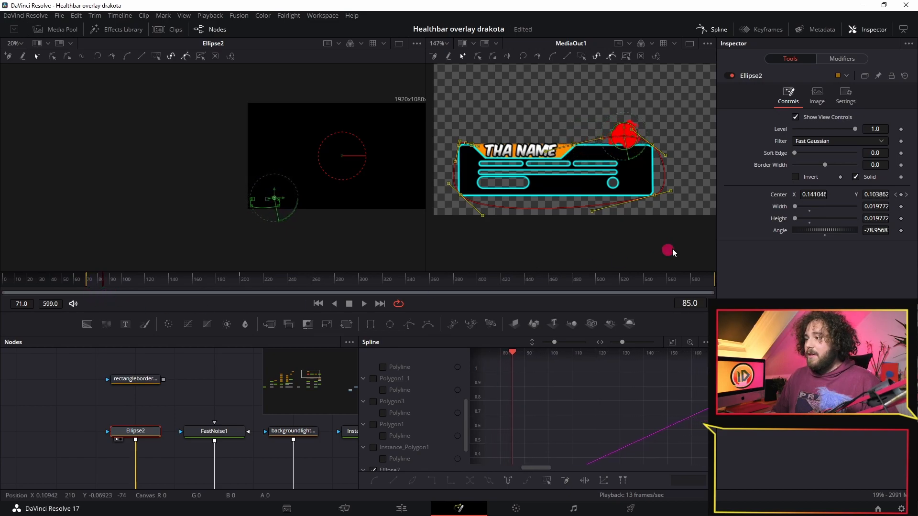
click(901, 219)
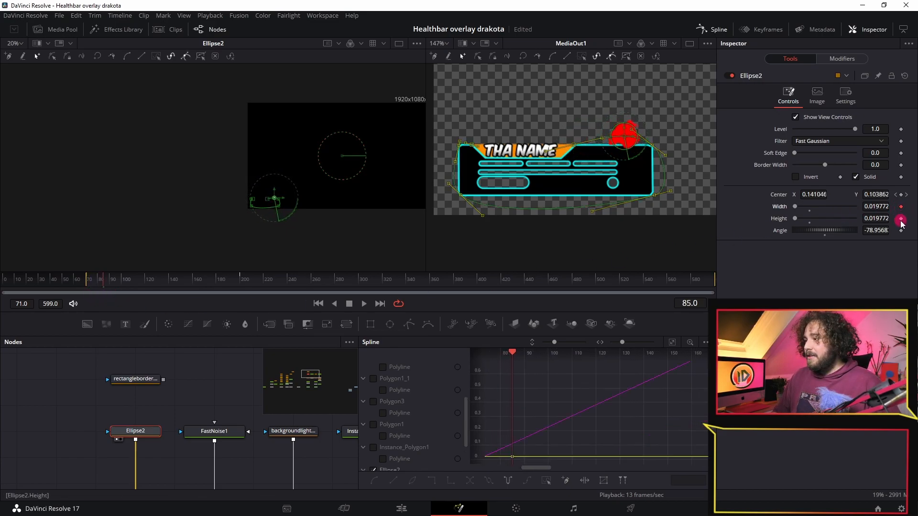
click(101, 285)
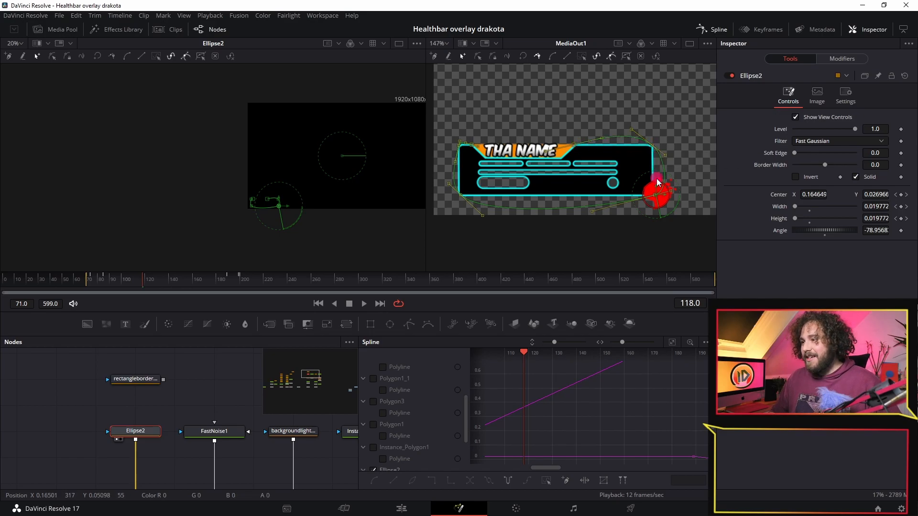
Enlarge Ellipse2 Width/Height at frame 132, shrink them later, and play the preview.
click(363, 303)
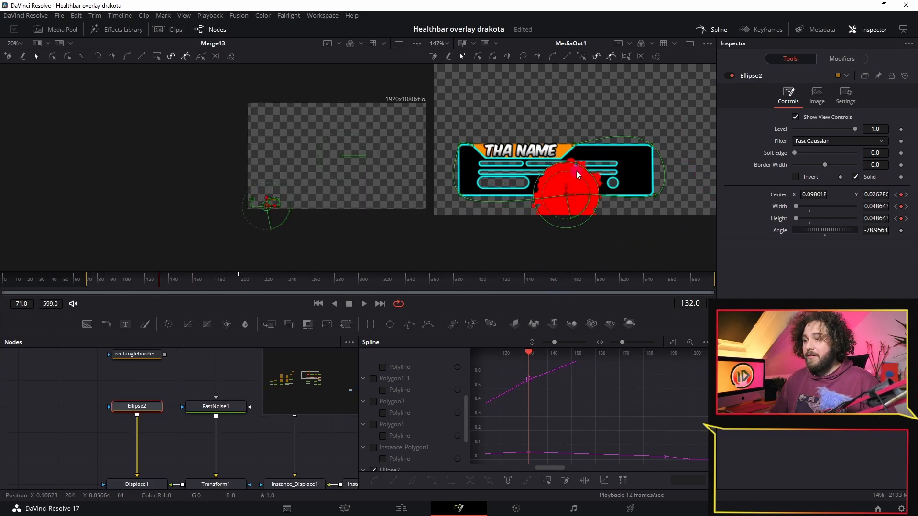
click(363, 303)
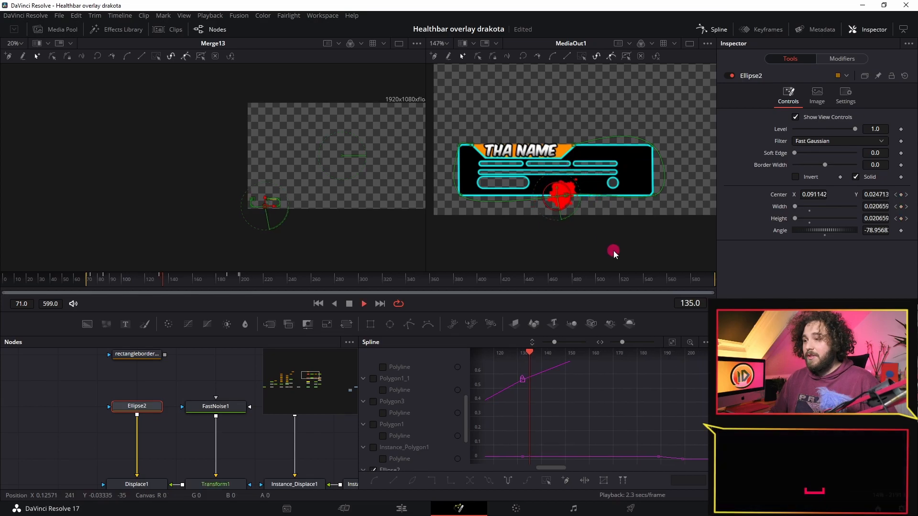